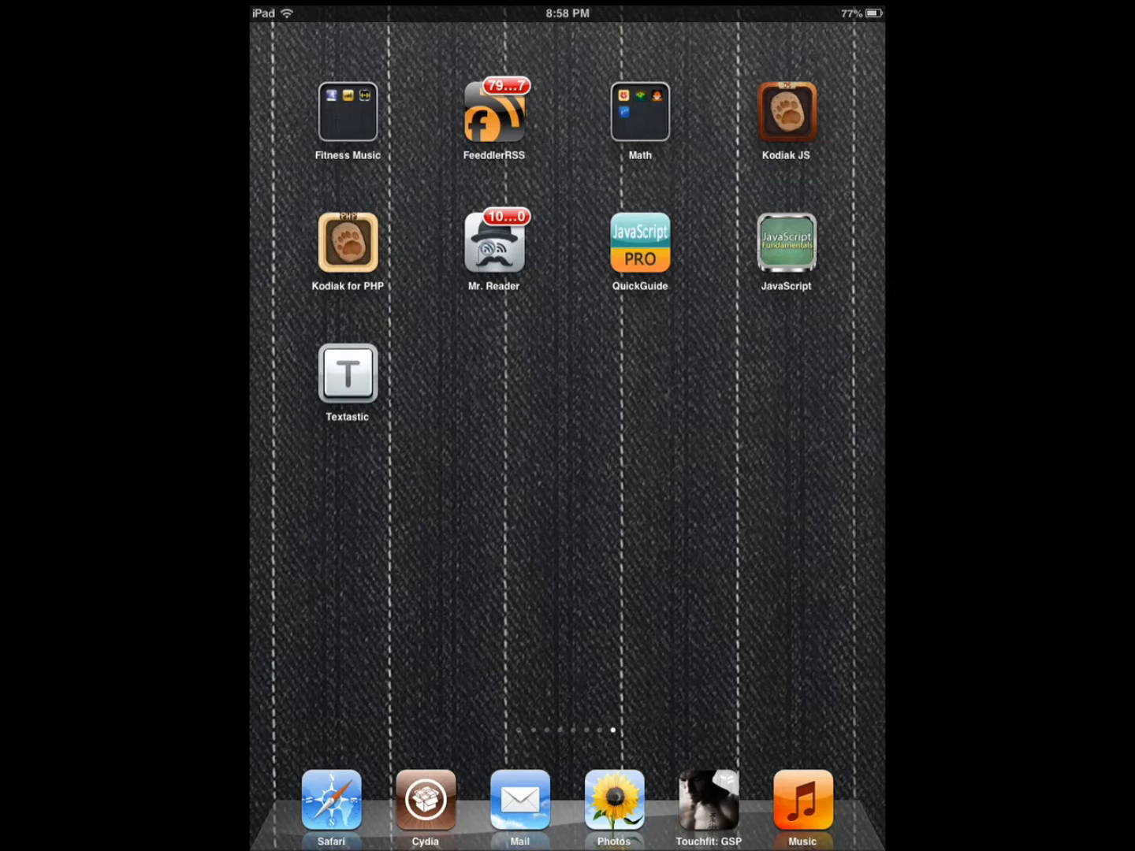
# Launch Kodiak JS and sort the examples folder's HTML files by name
pyautogui.click(786, 110)
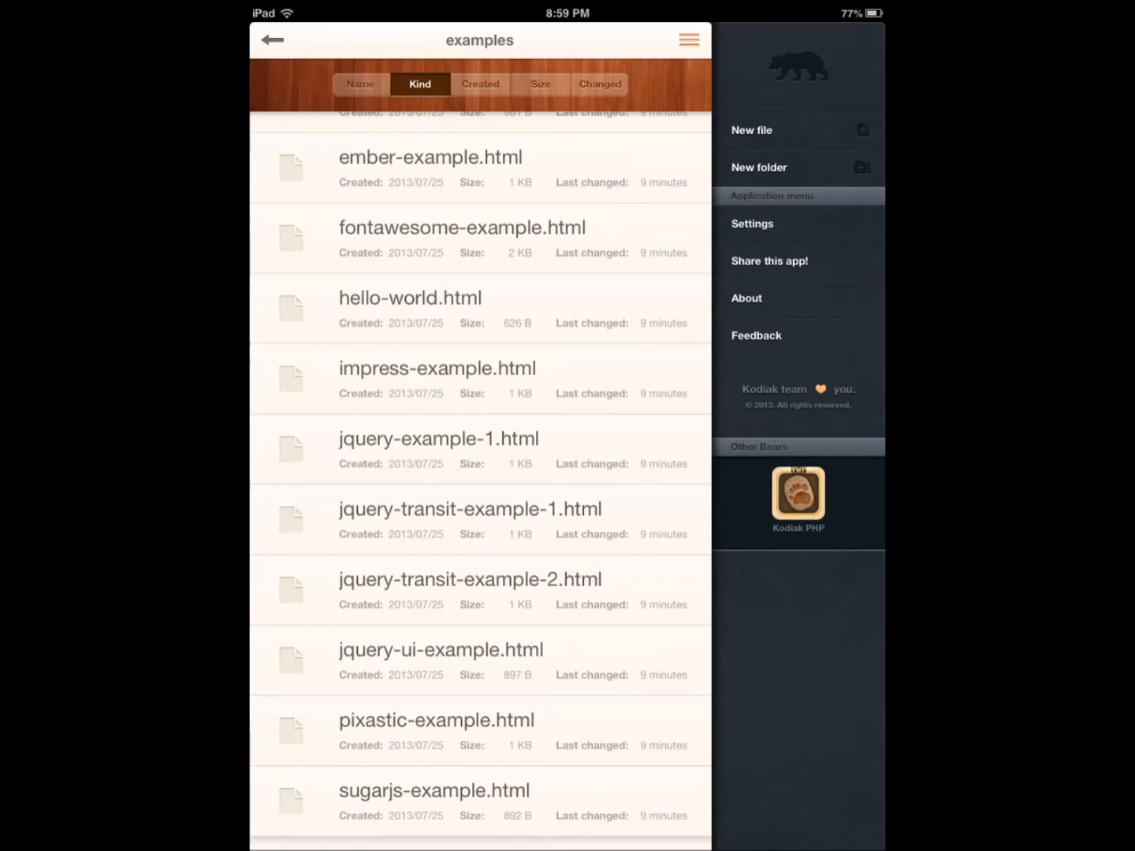
pyautogui.click(359, 84)
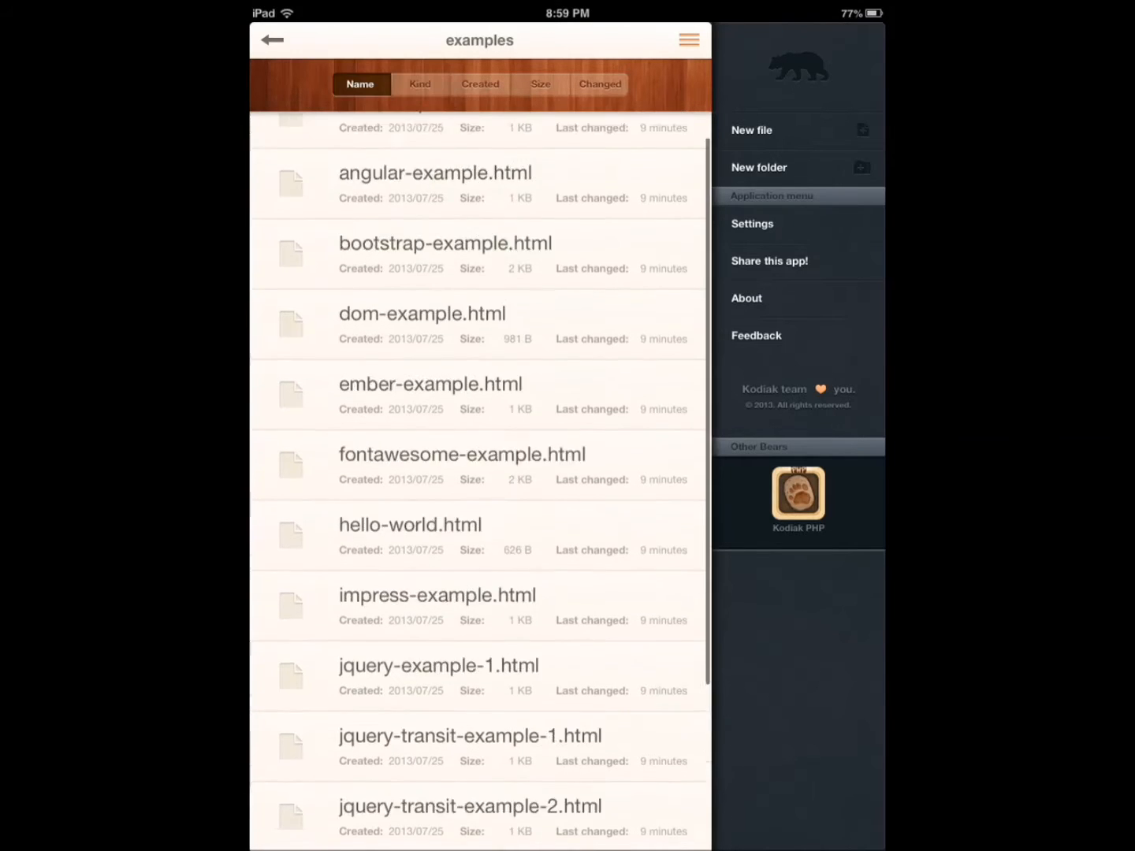
# Open the lib folder and browse its bundled libraries, from ace through treesaver
pyautogui.click(272, 40)
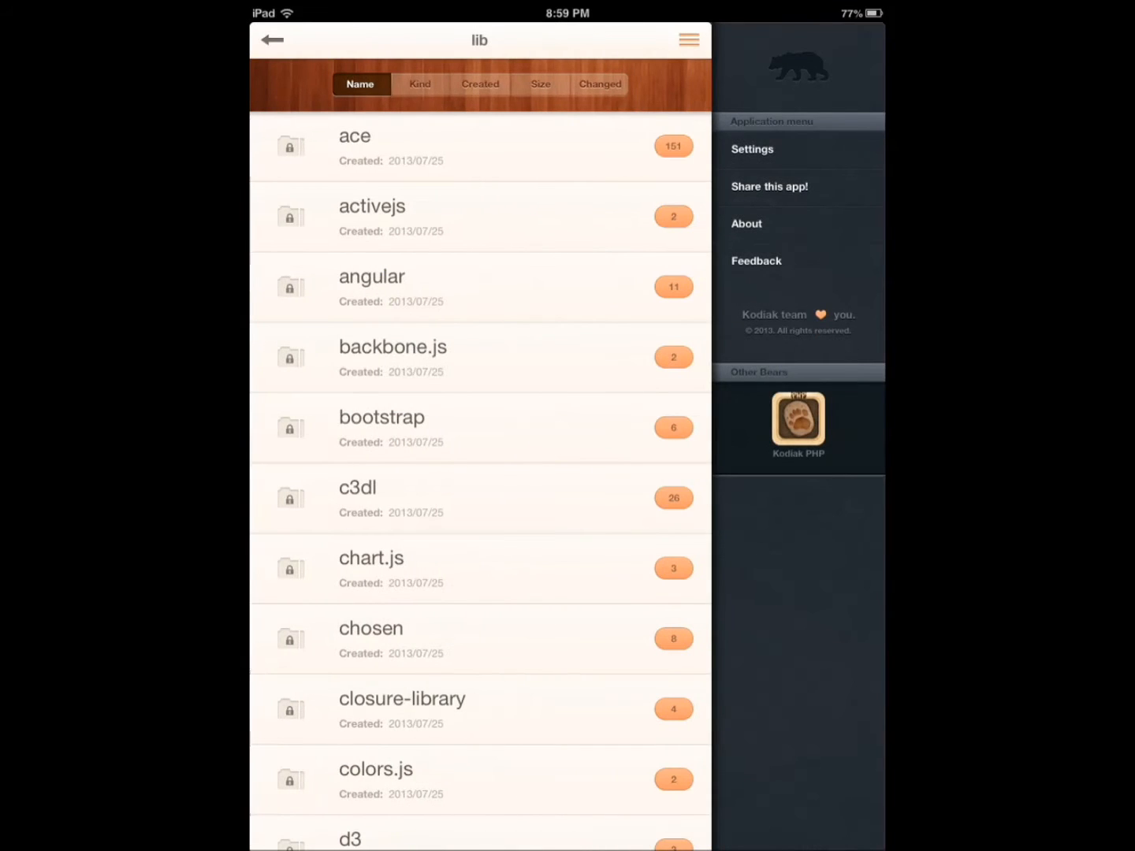
pyautogui.scroll(-3)
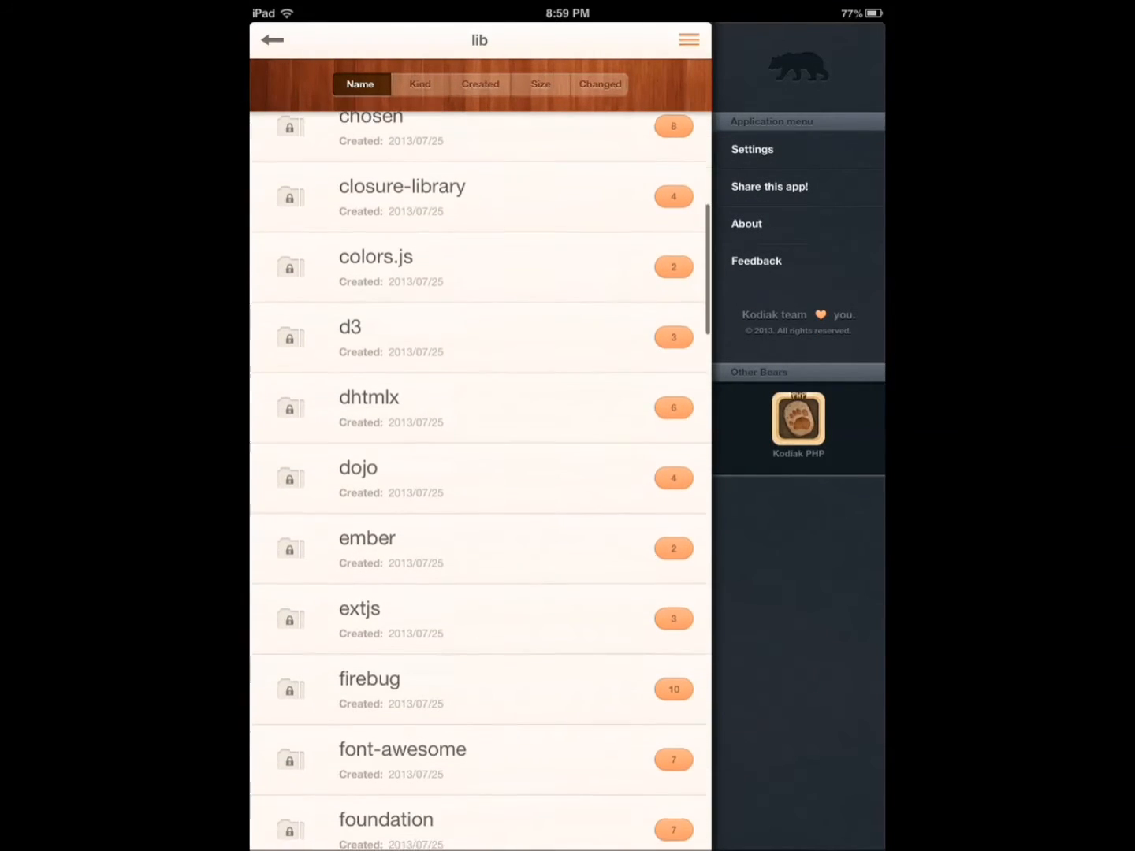
pyautogui.scroll(-3)
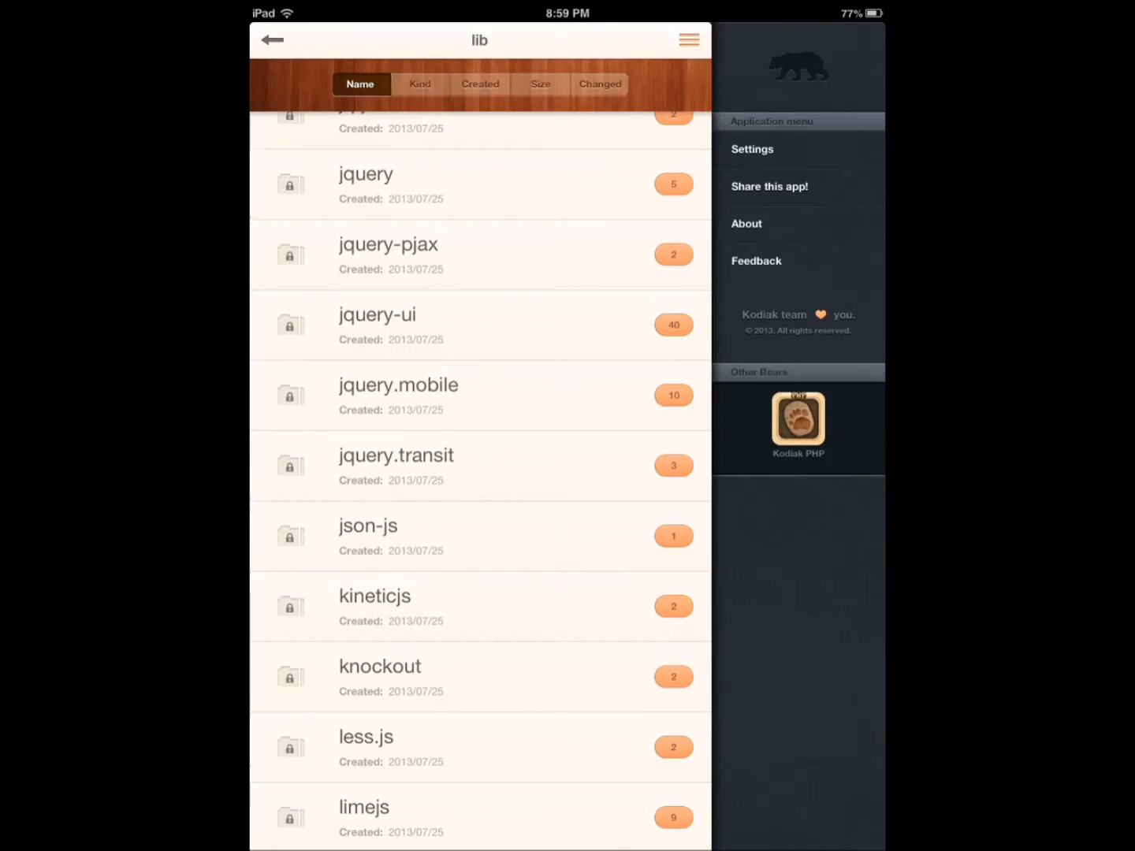
pyautogui.scroll(-3)
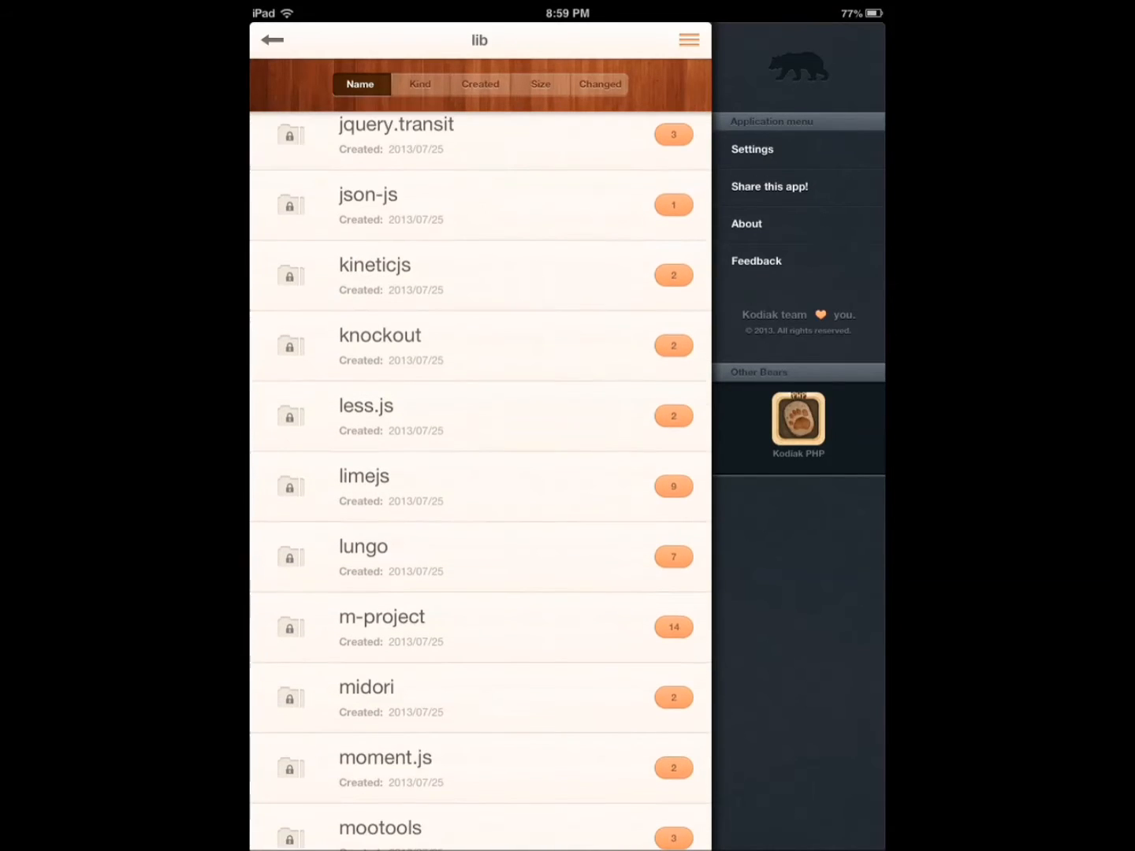
pyautogui.scroll(-3)
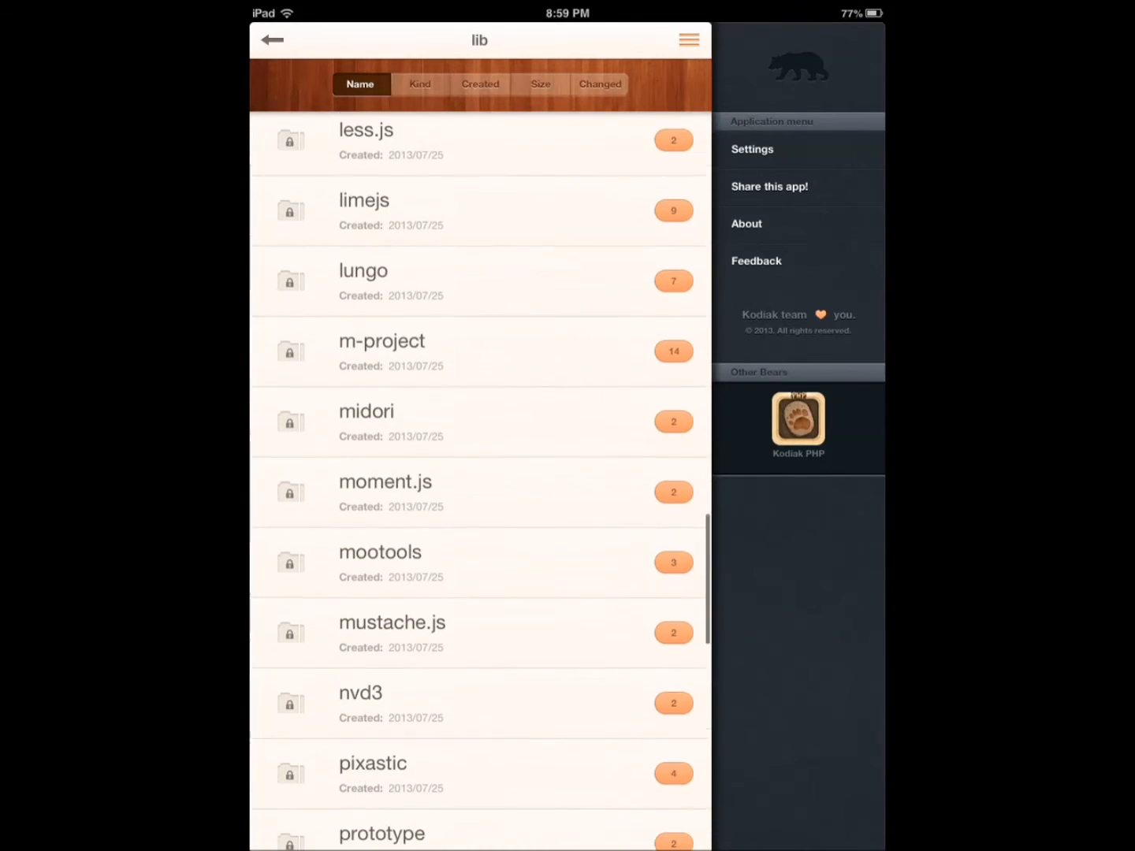
pyautogui.scroll(3)
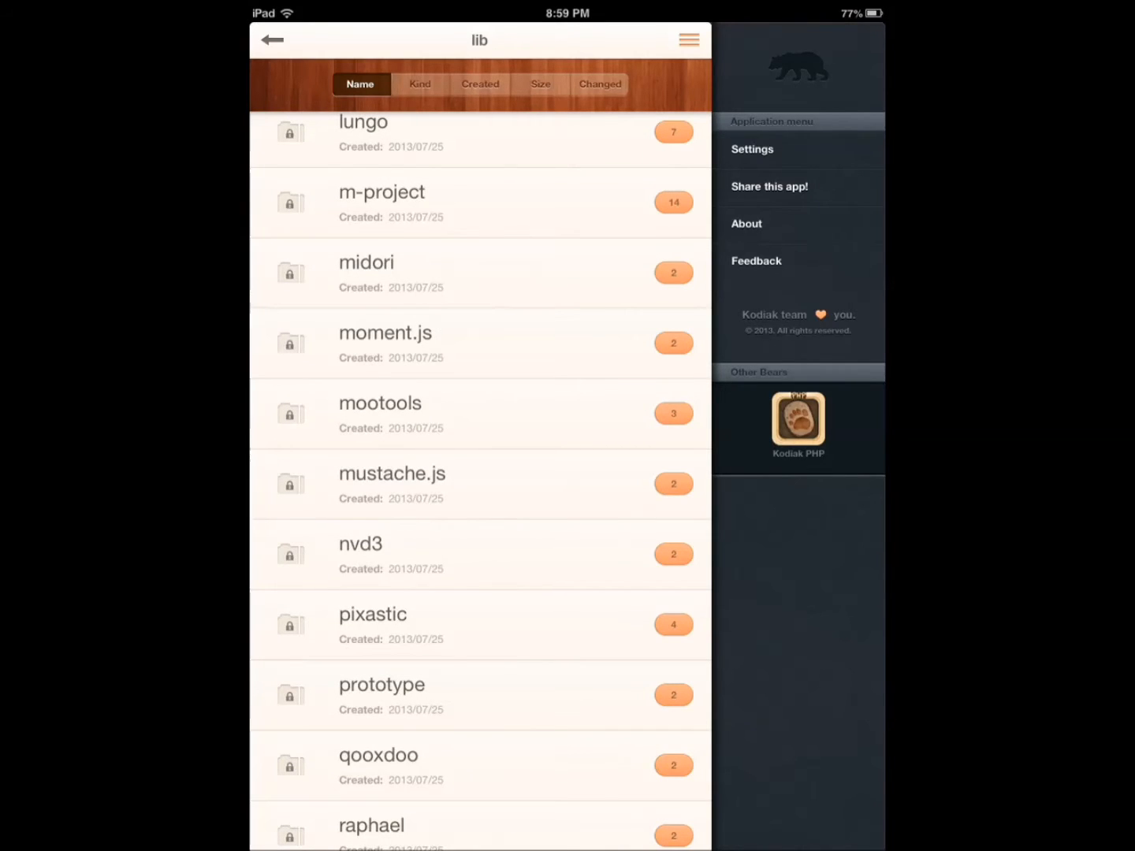
pyautogui.scroll(-3)
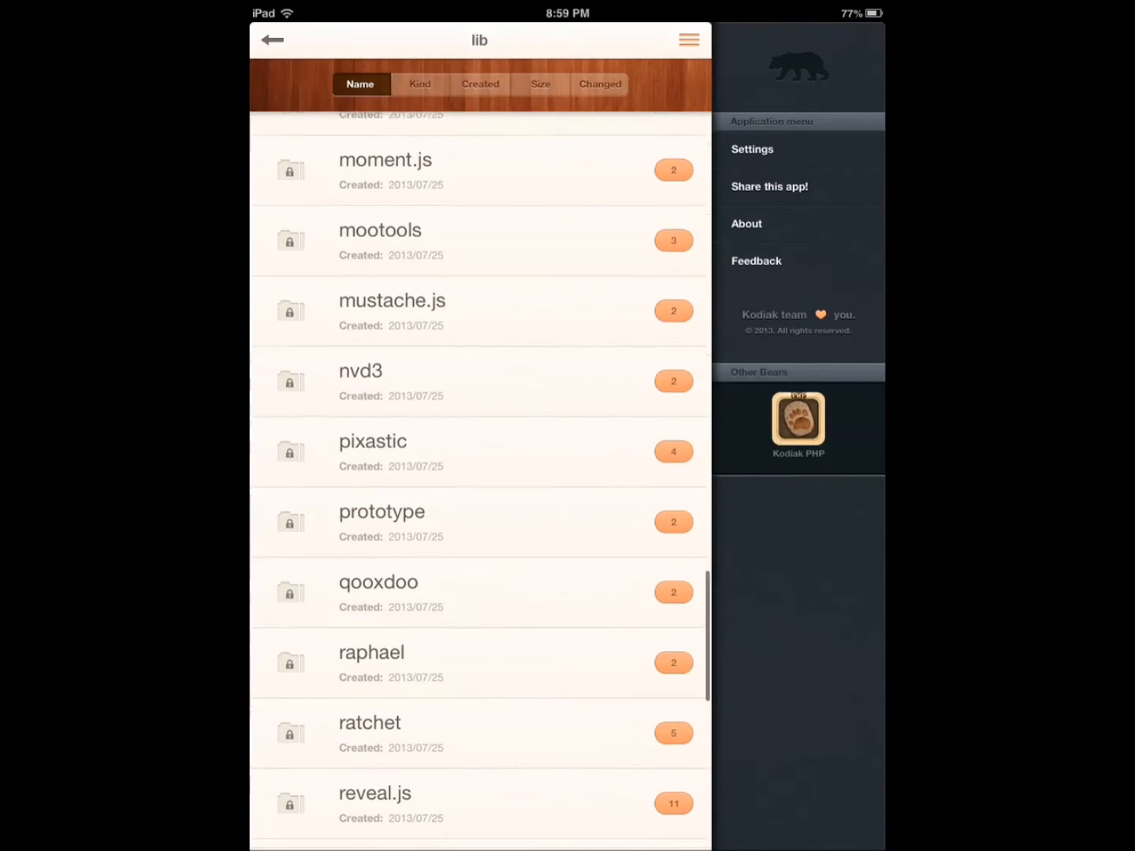
pyautogui.scroll(3)
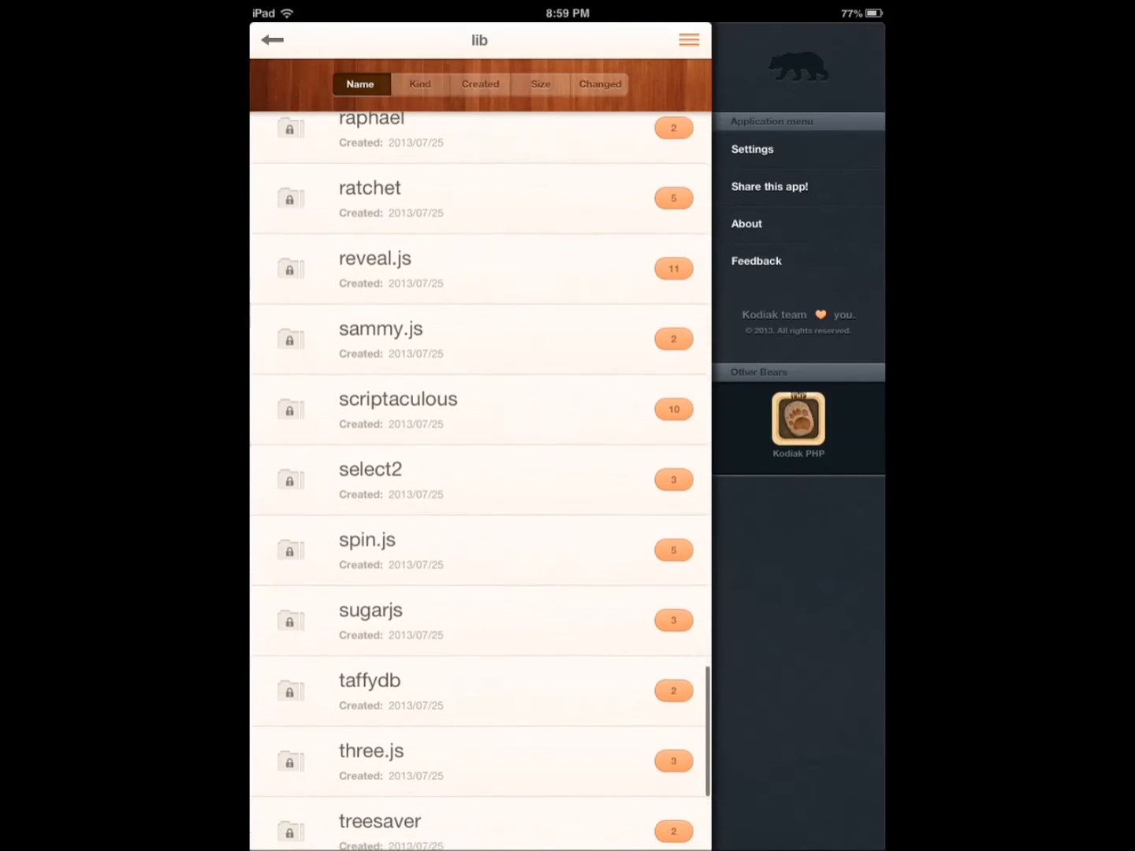
# Return to the root folder, cancel creating a new file, and open the examples folder
pyautogui.click(272, 39)
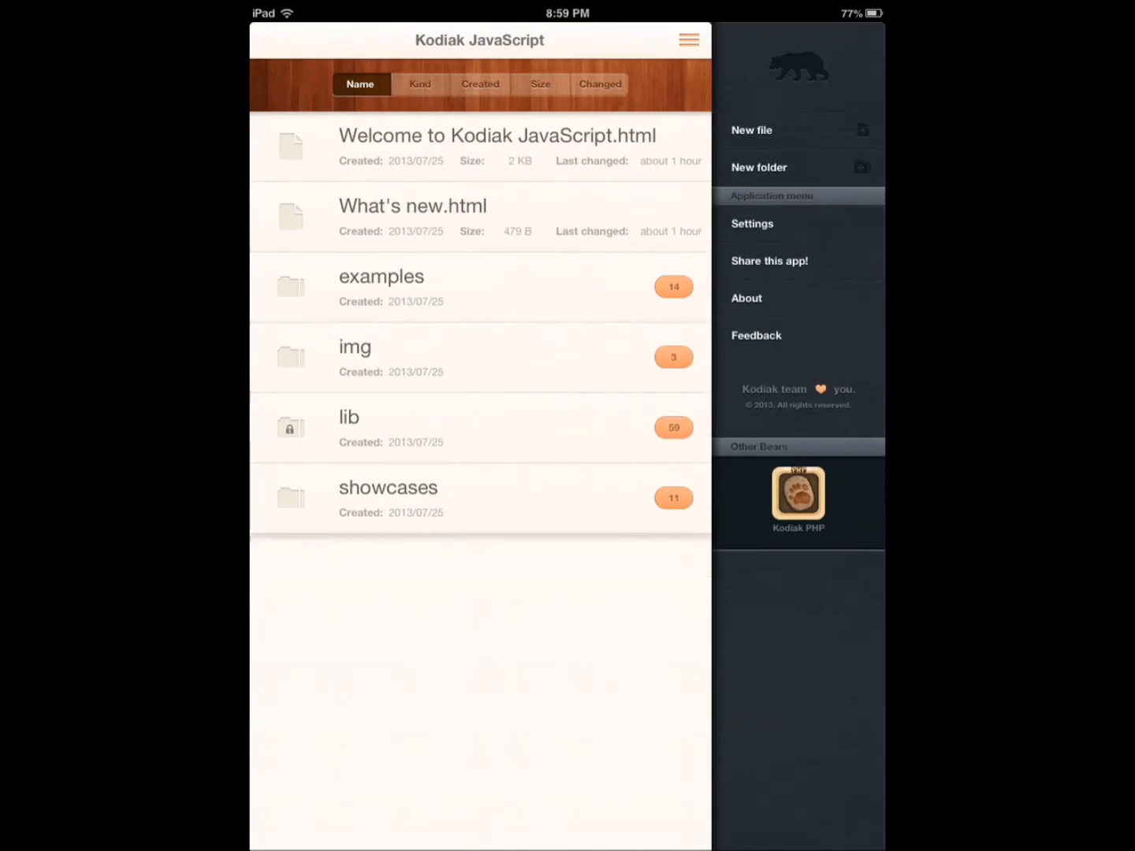
pyautogui.click(751, 130)
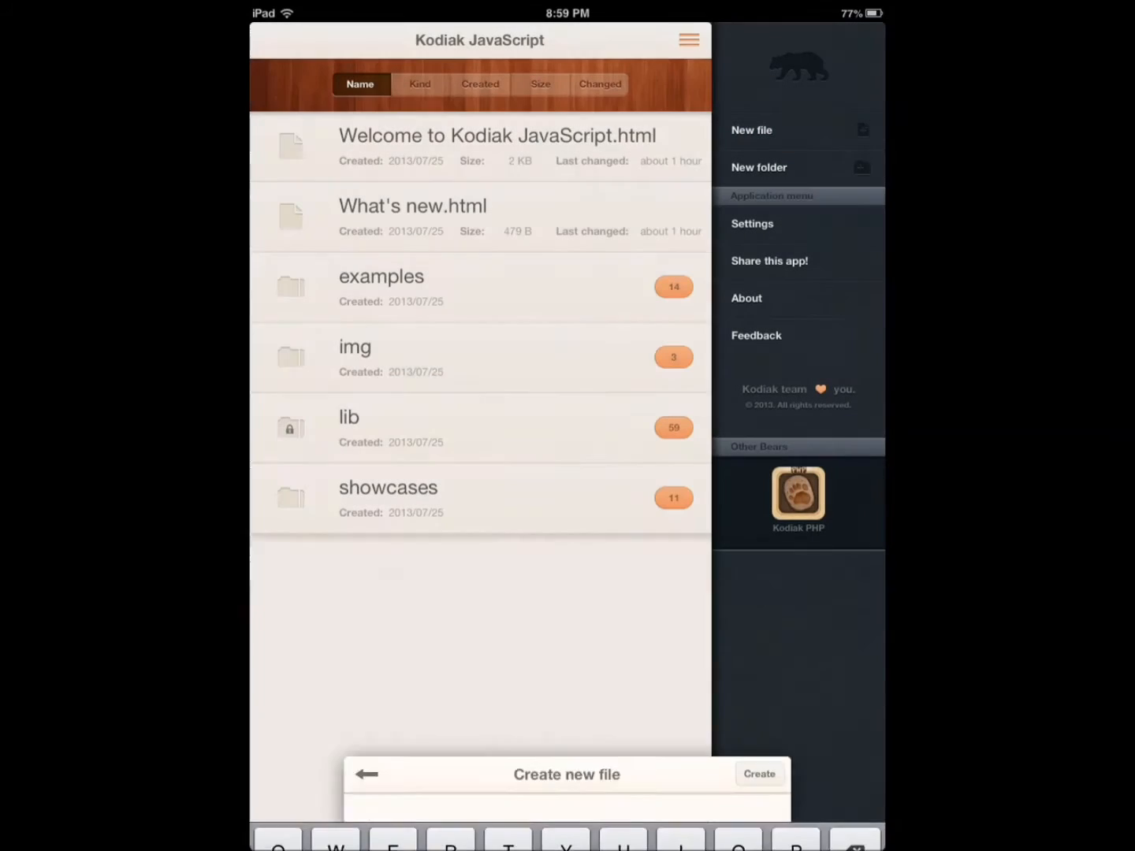
pyautogui.click(366, 773)
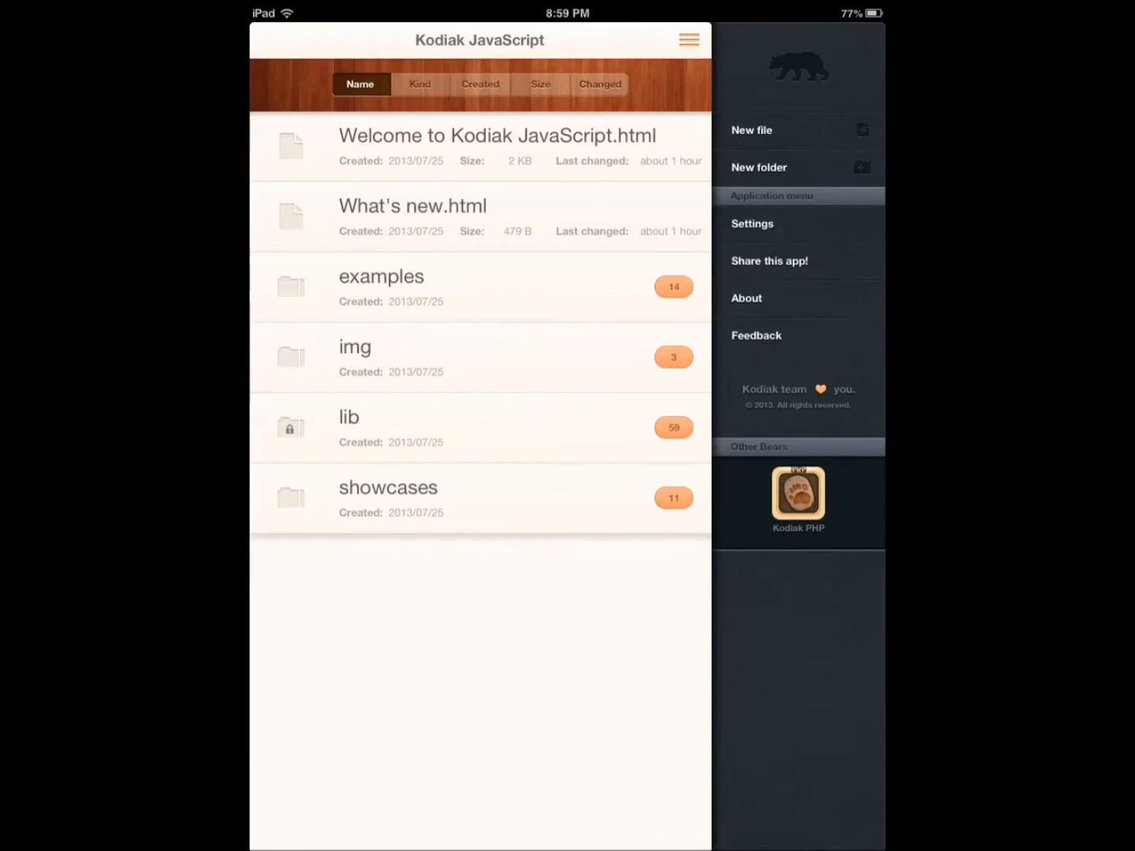
pyautogui.click(381, 276)
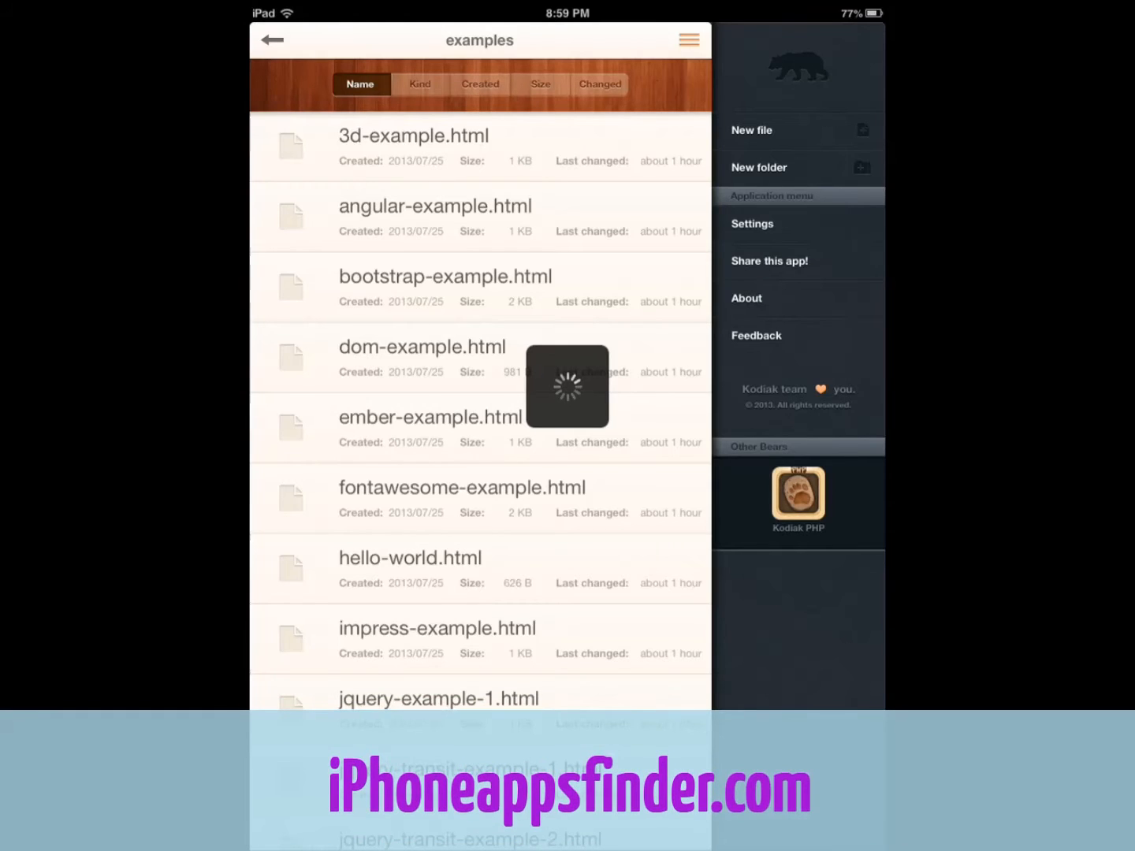
# Open bootstrap-example.html and scroll through its source code
pyautogui.click(445, 276)
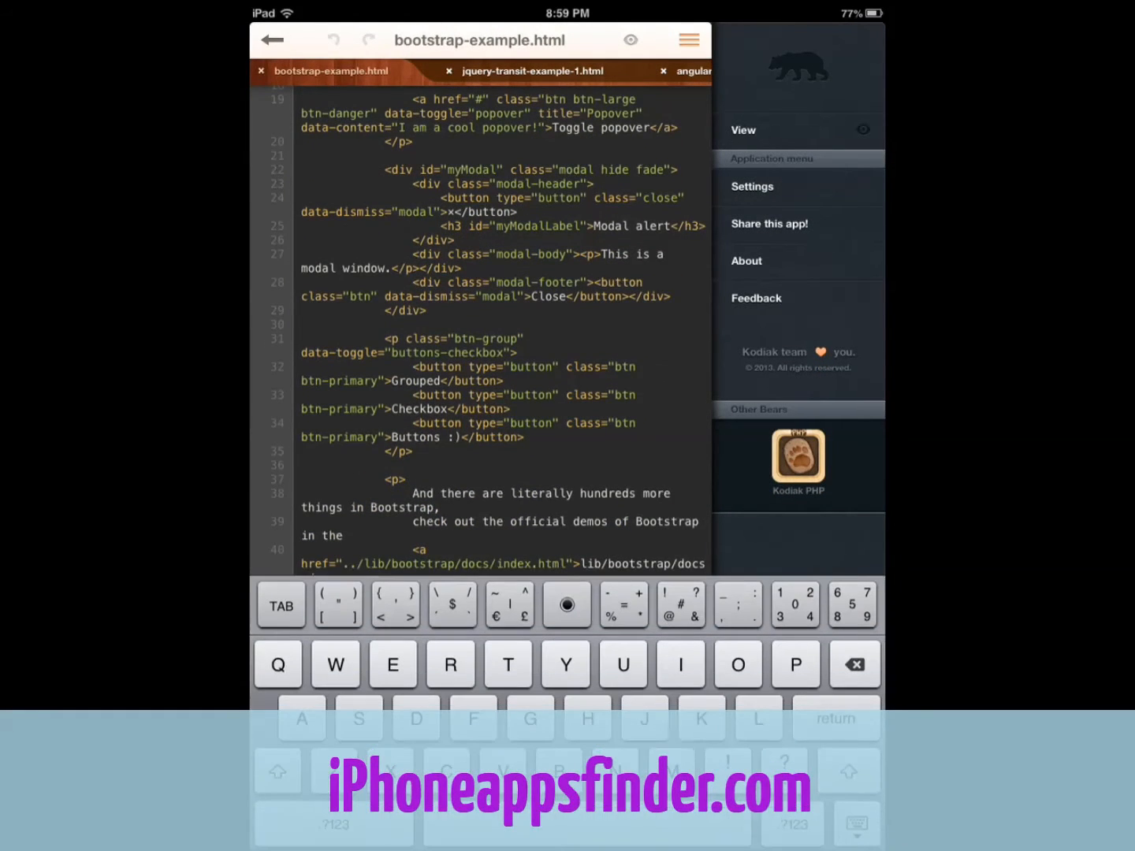
pyautogui.scroll(-3)
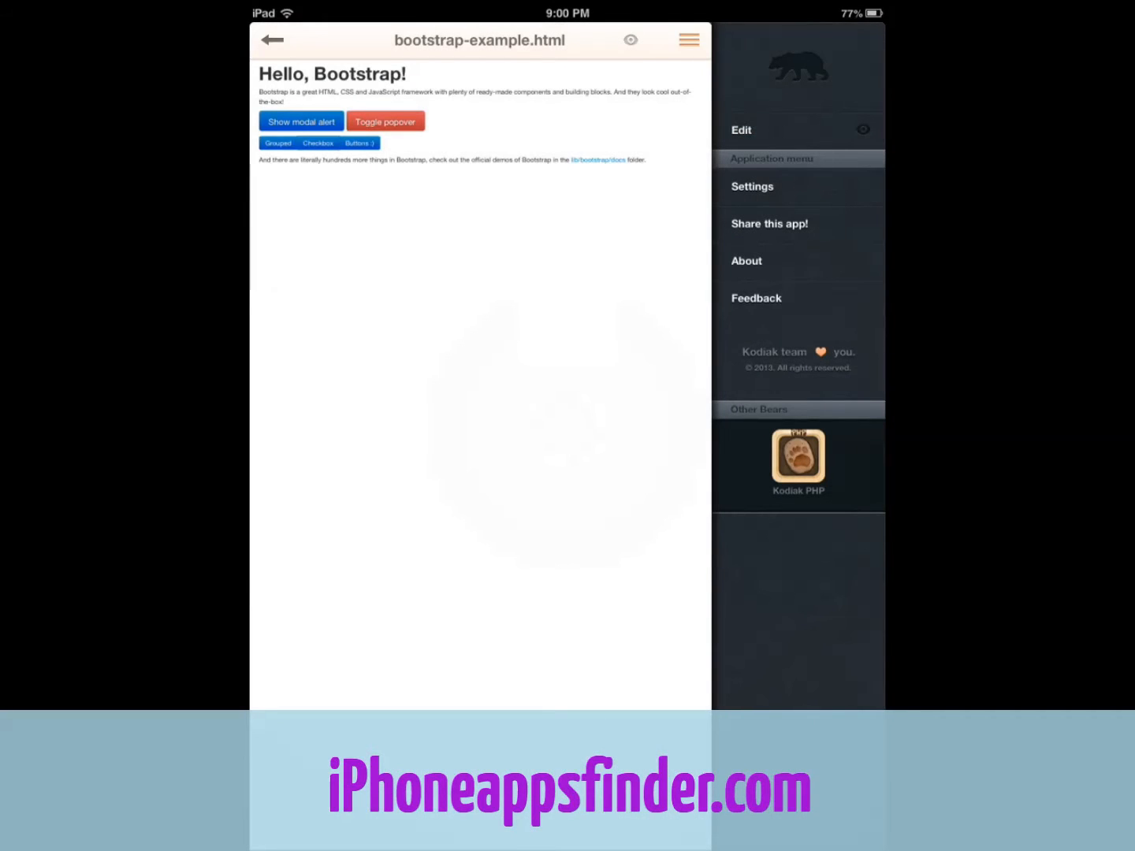
# Show the Bootstrap sample's popover, view the editor settings, then exit to the home screen
pyautogui.click(384, 121)
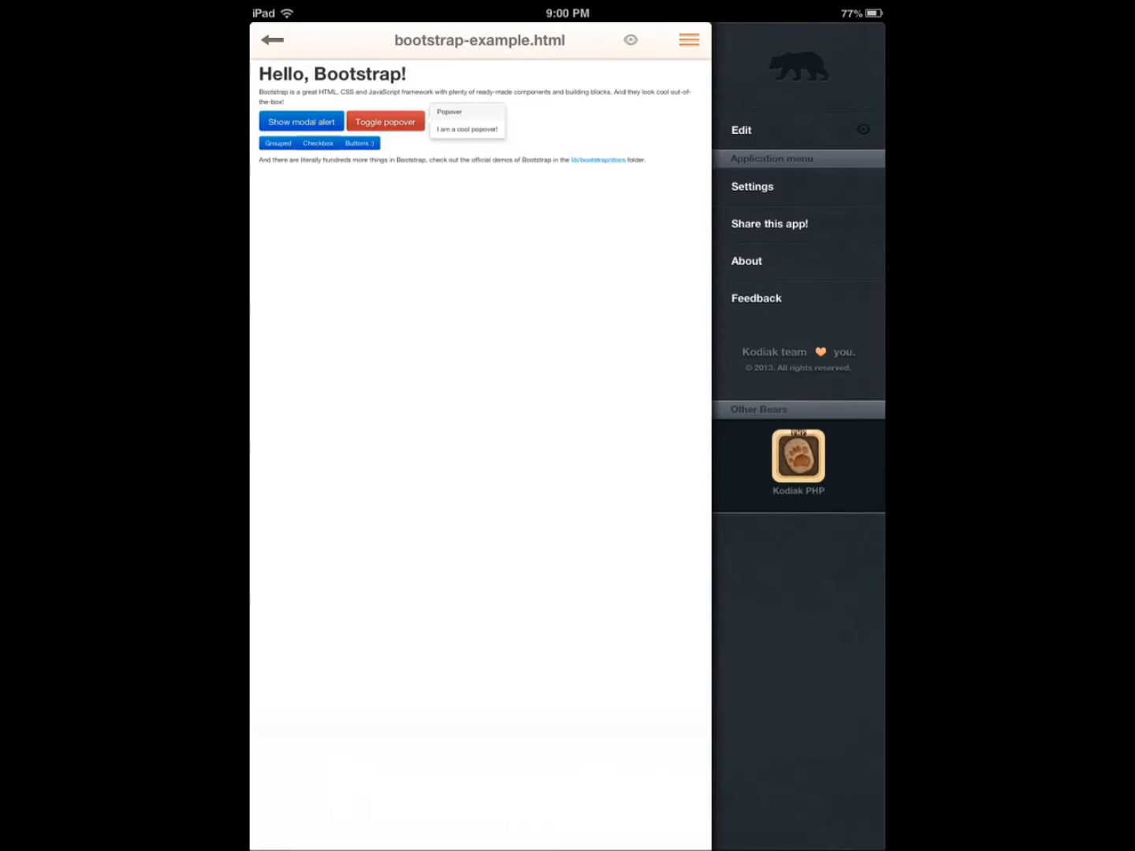
pyautogui.click(753, 187)
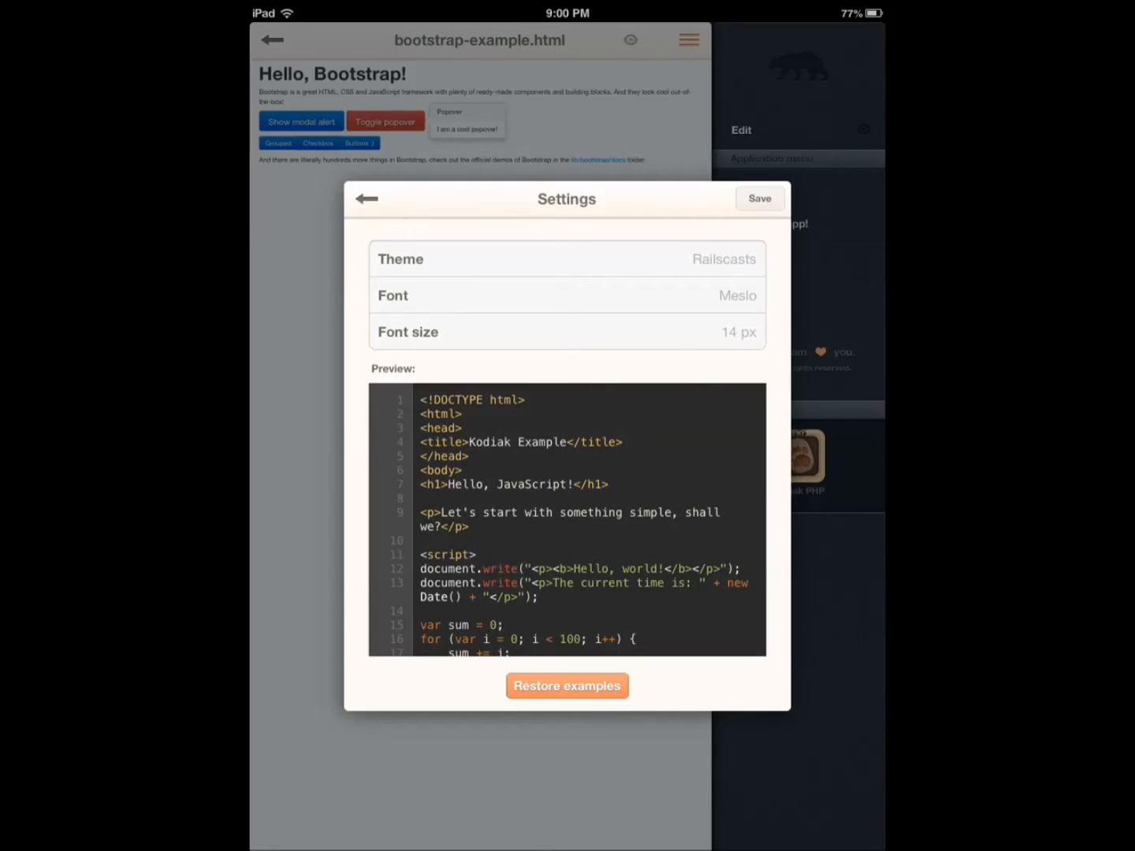
pyautogui.press('home')
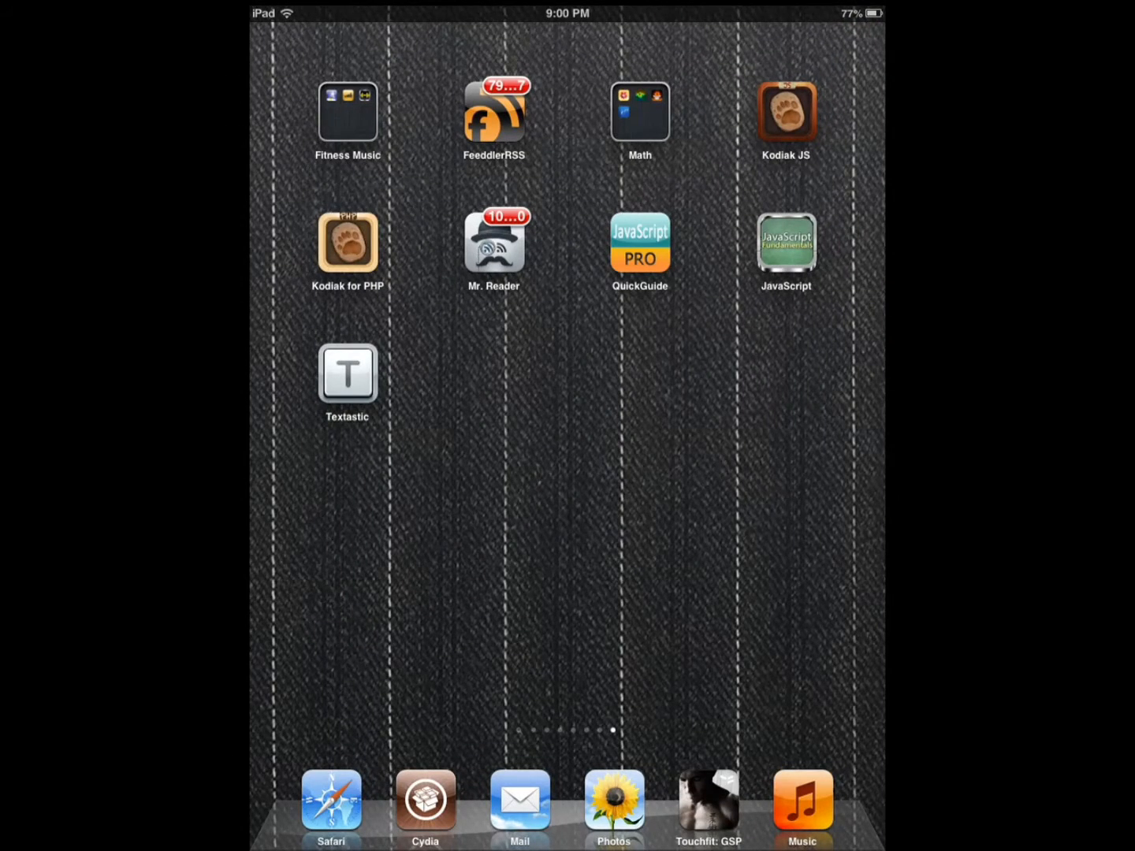
# Launch Textastic and open Analog.analog-image despite the binary-file warning
pyautogui.click(347, 376)
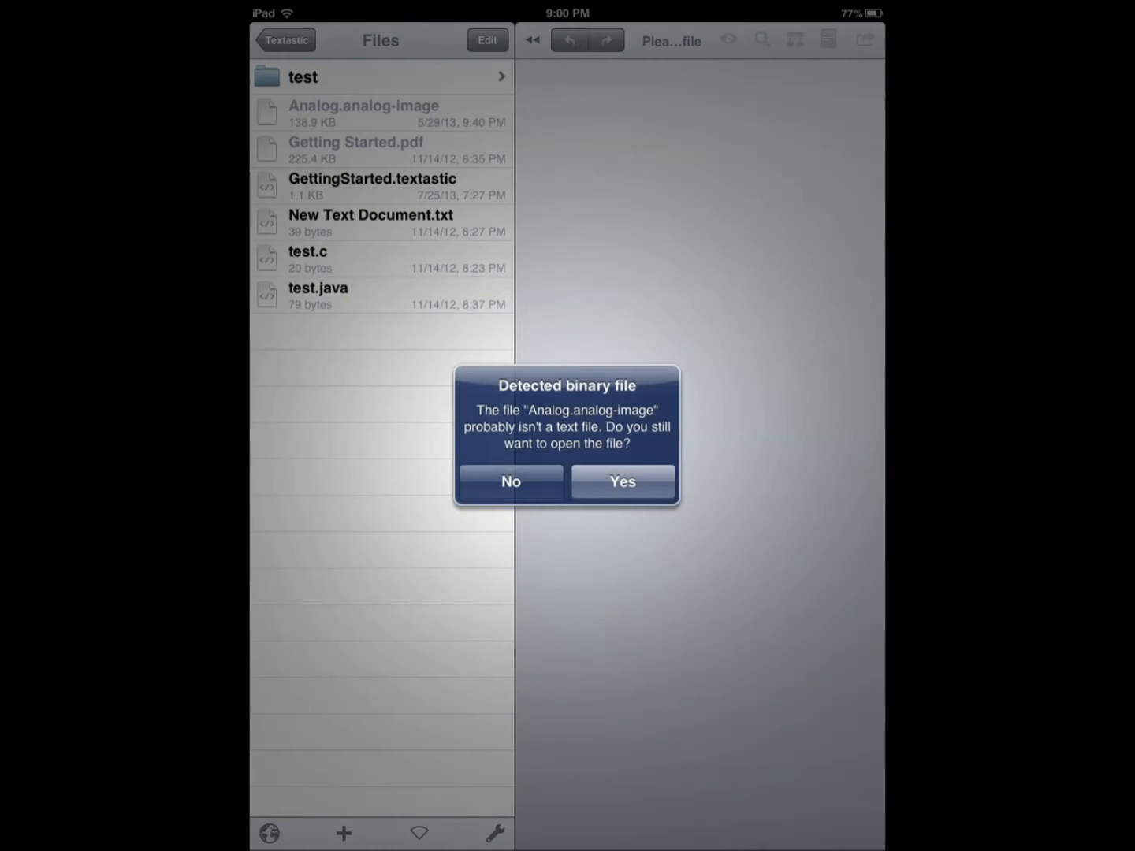
pyautogui.click(622, 482)
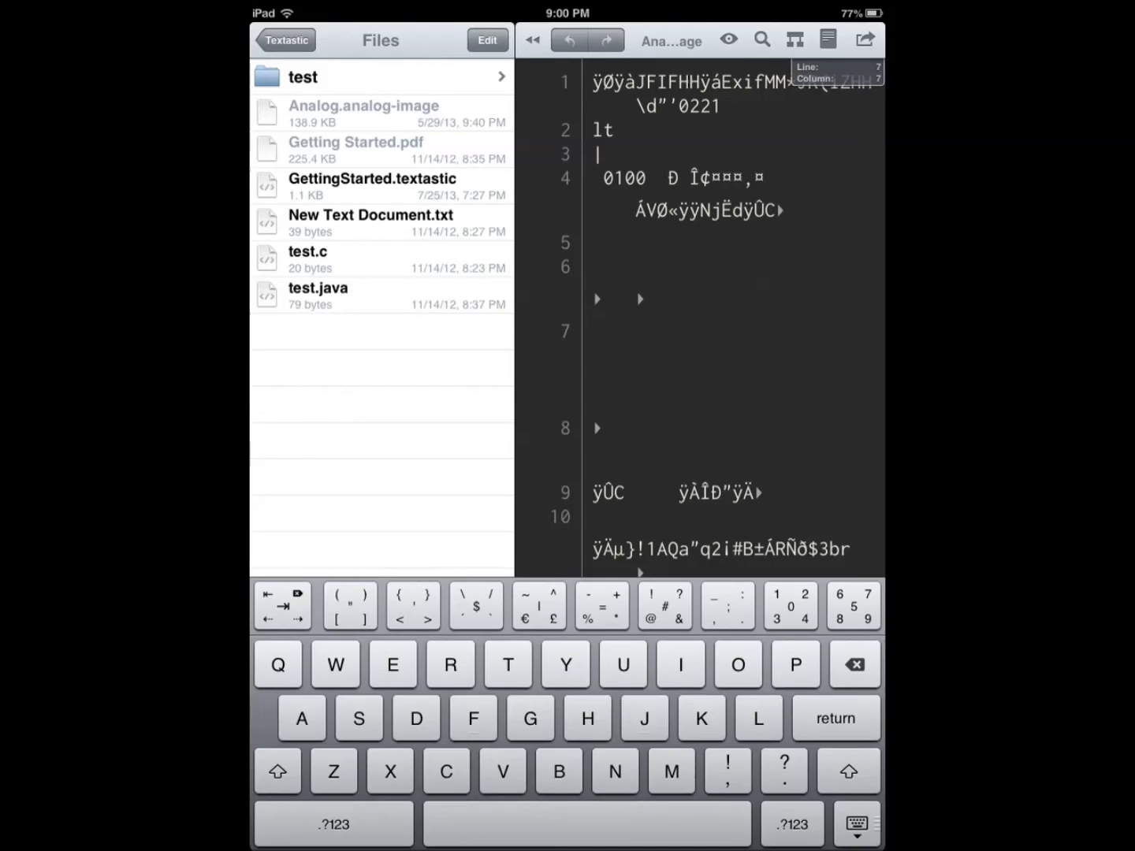
# Open test.java and check its symbol list and sharing options
pyautogui.click(379, 114)
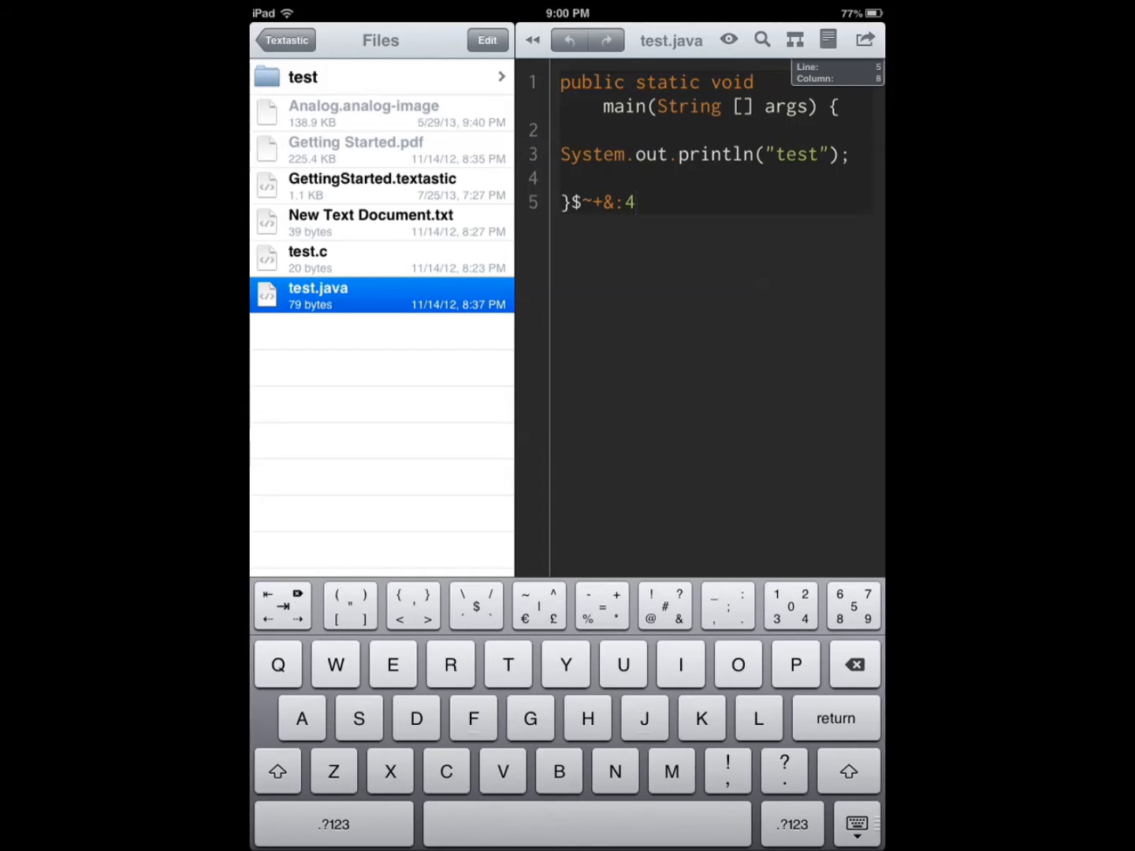
pyautogui.click(794, 40)
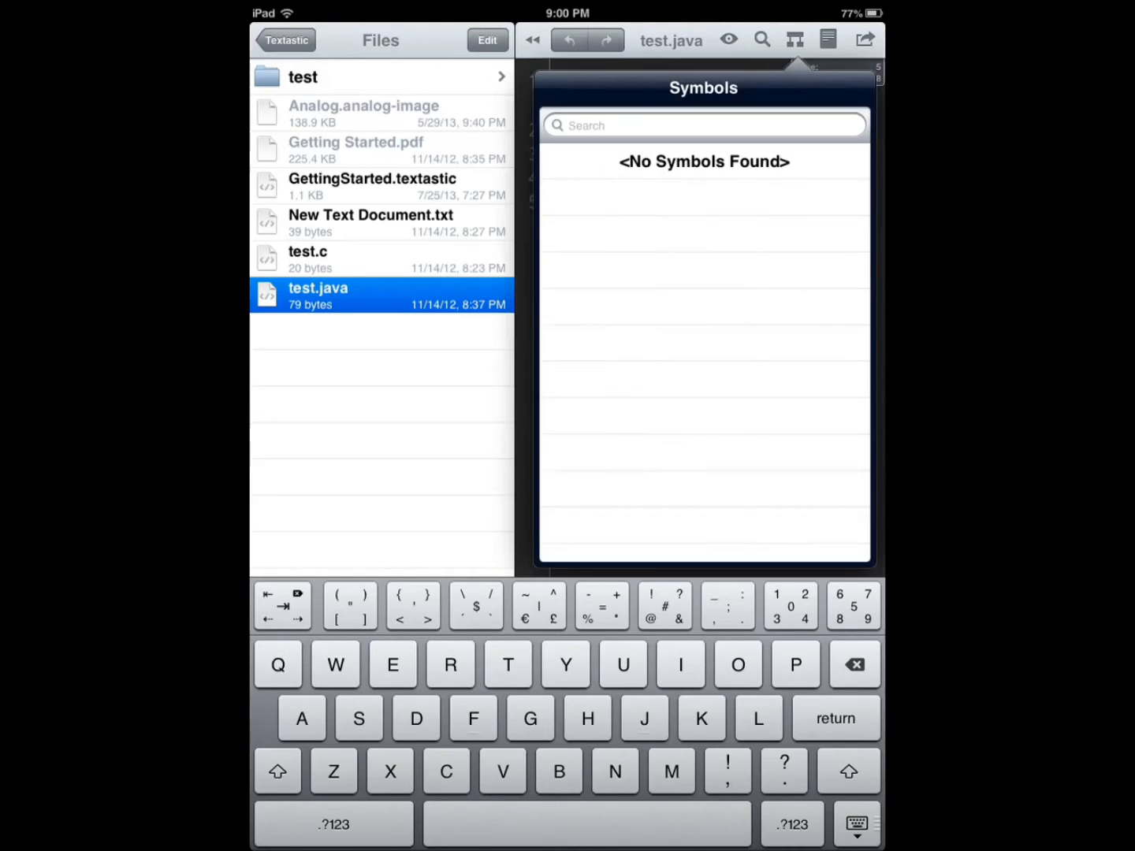
pyautogui.click(865, 39)
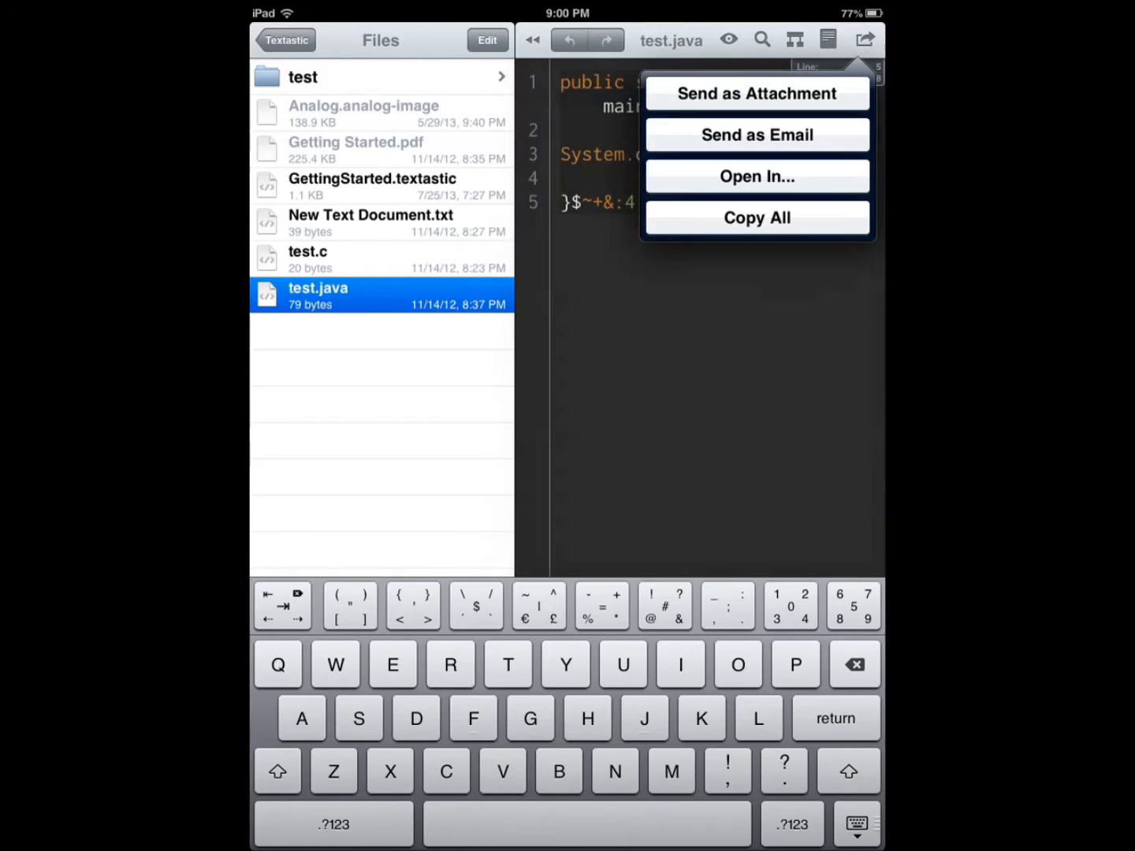
pyautogui.click(827, 40)
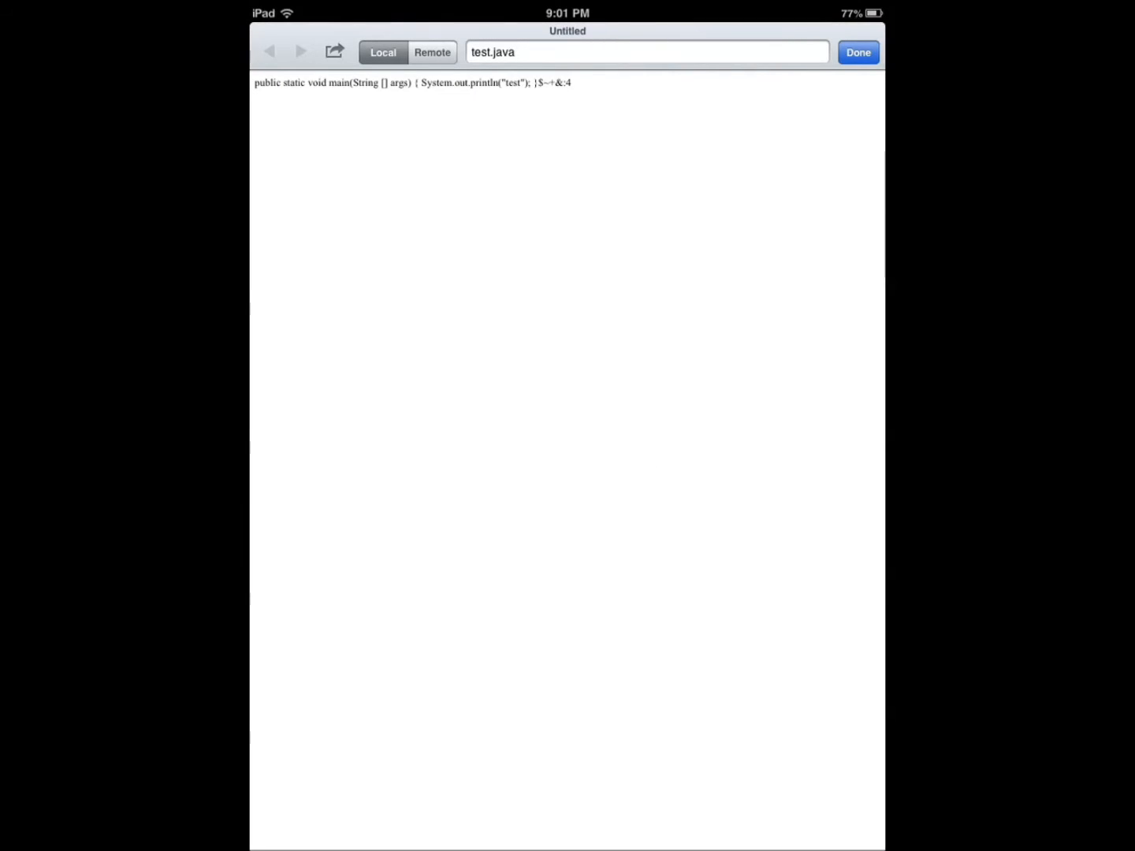
# Return to the editor, go back to file sources, and leave Textastic for the home screen
pyautogui.click(858, 52)
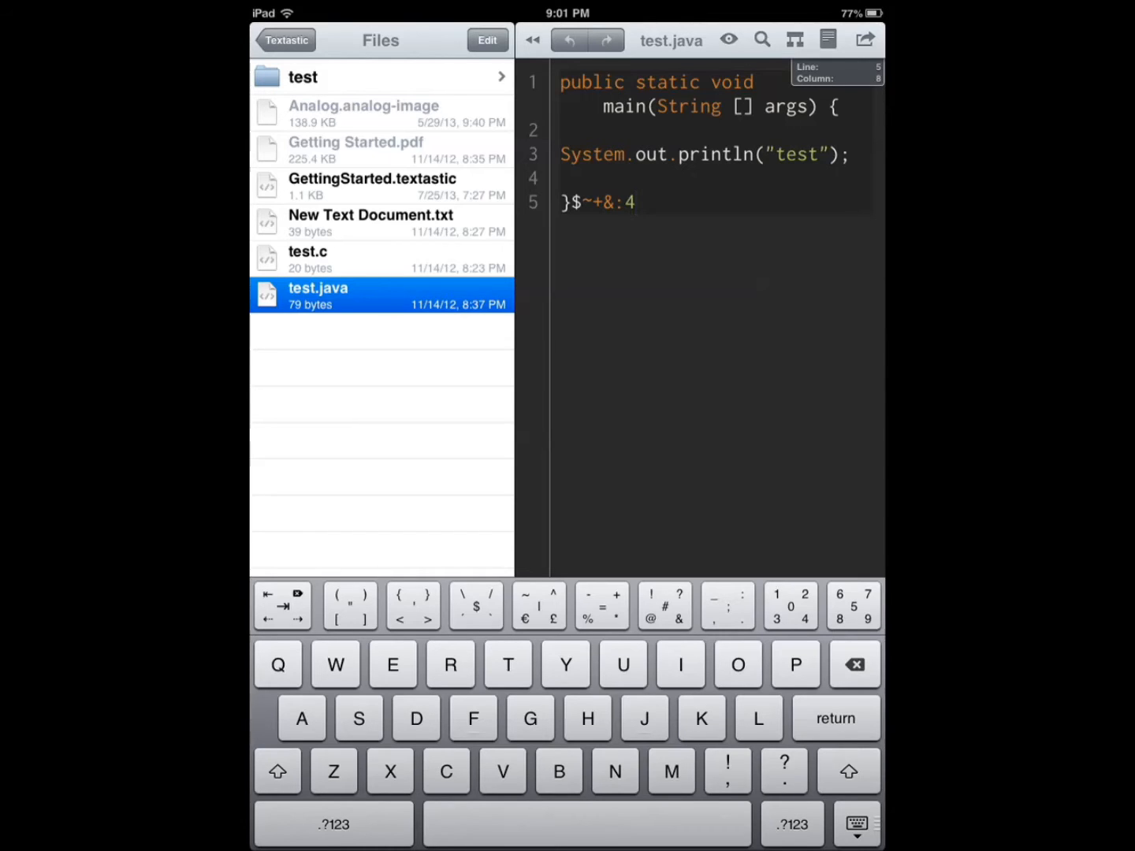
pyautogui.click(285, 40)
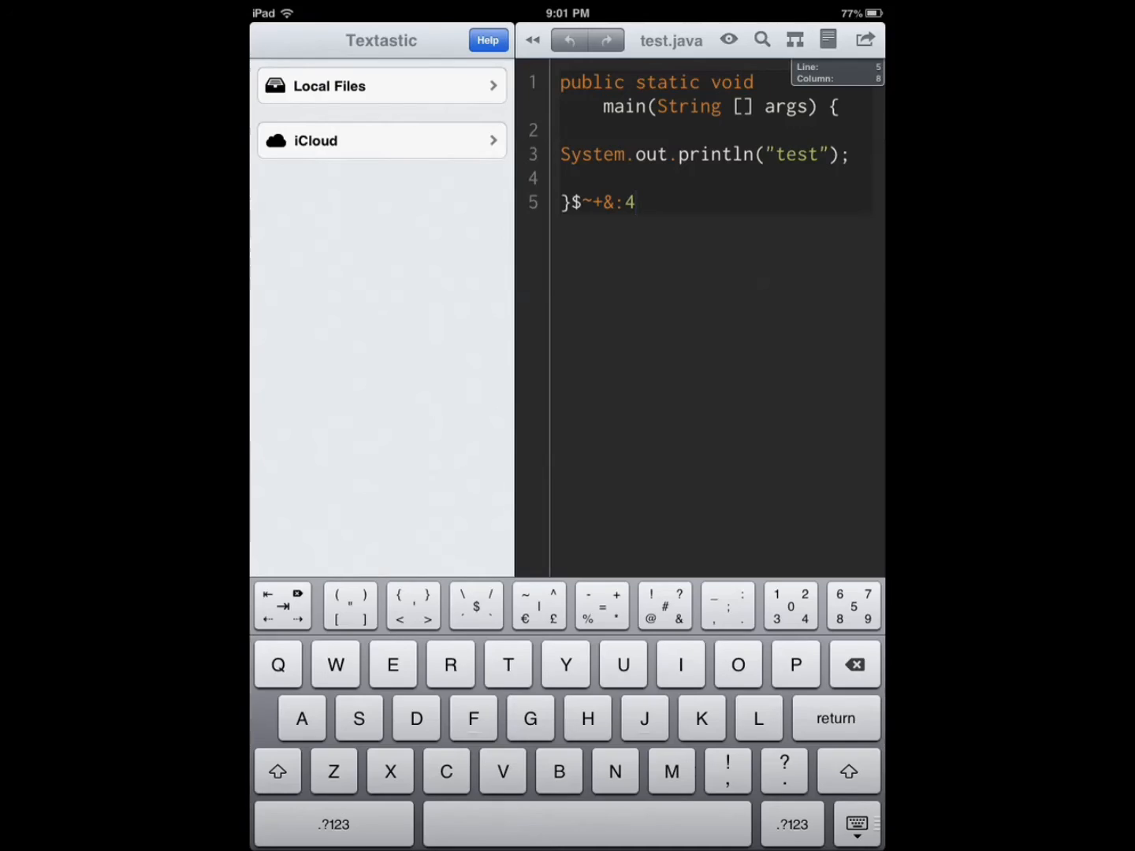
pyautogui.press('home')
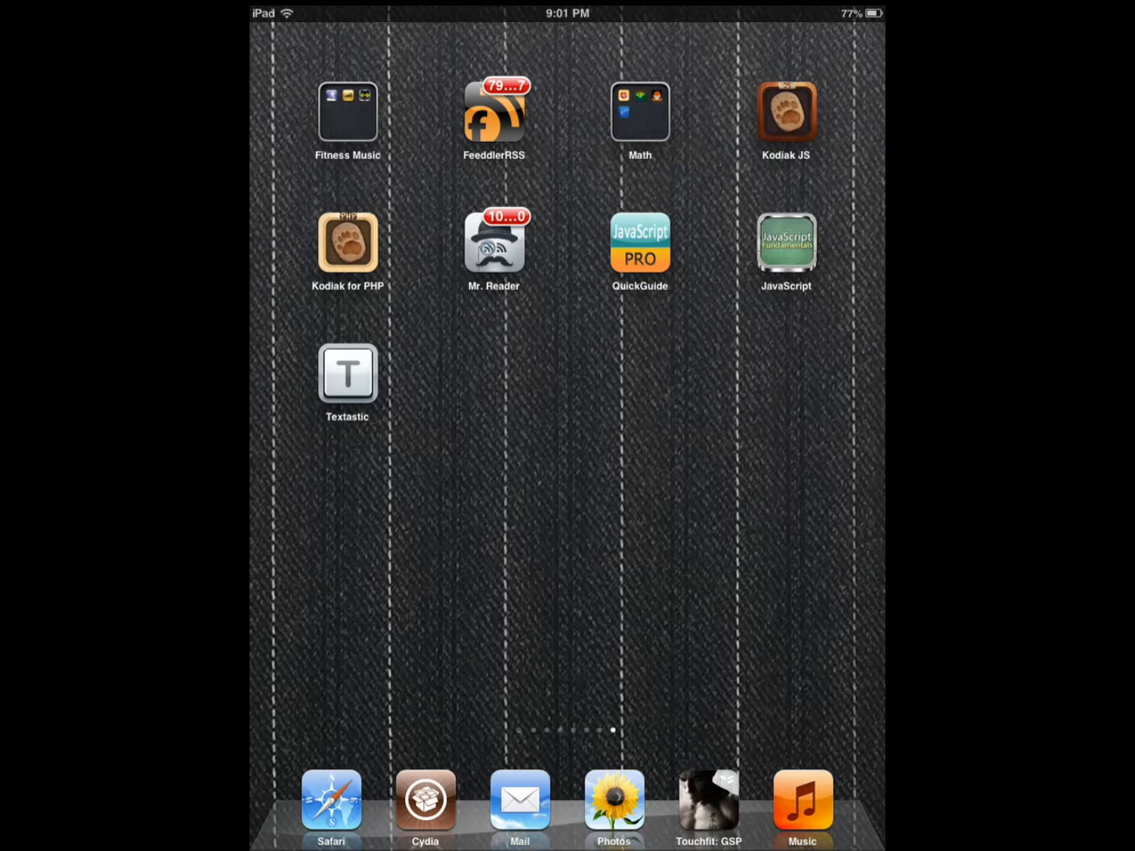
# Launch JavaScript Fundamentals and play lesson 03, Dissecting the First JavaScript Application
pyautogui.click(786, 242)
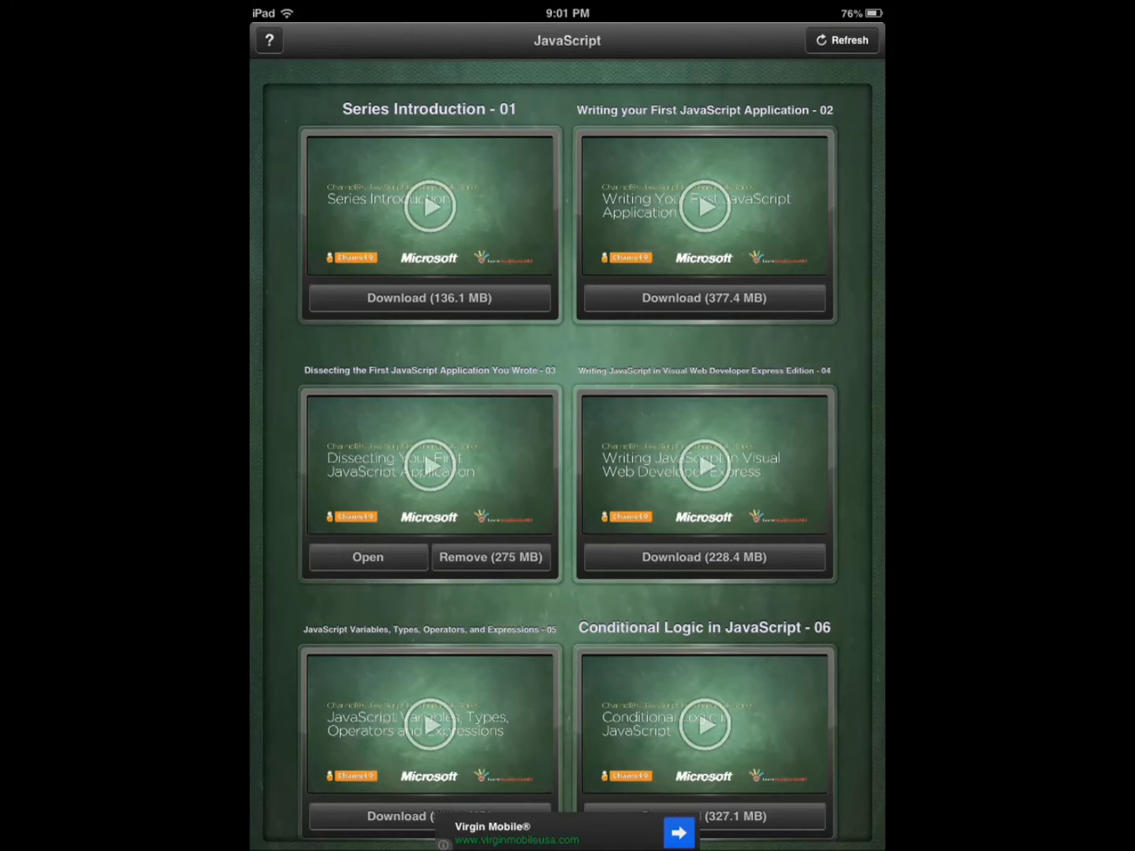
pyautogui.click(367, 557)
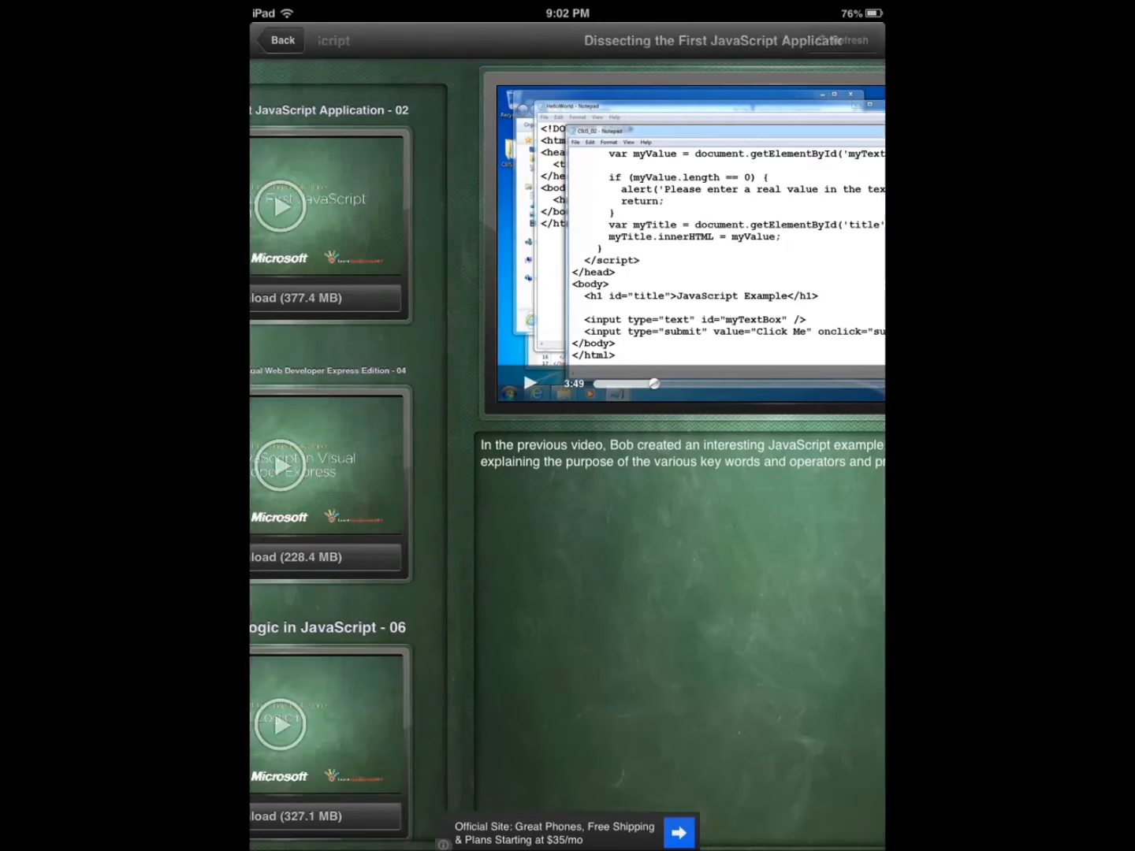
# Return to the lesson grid, scroll down to Series Wrap-Up - 21, then go home
pyautogui.click(281, 39)
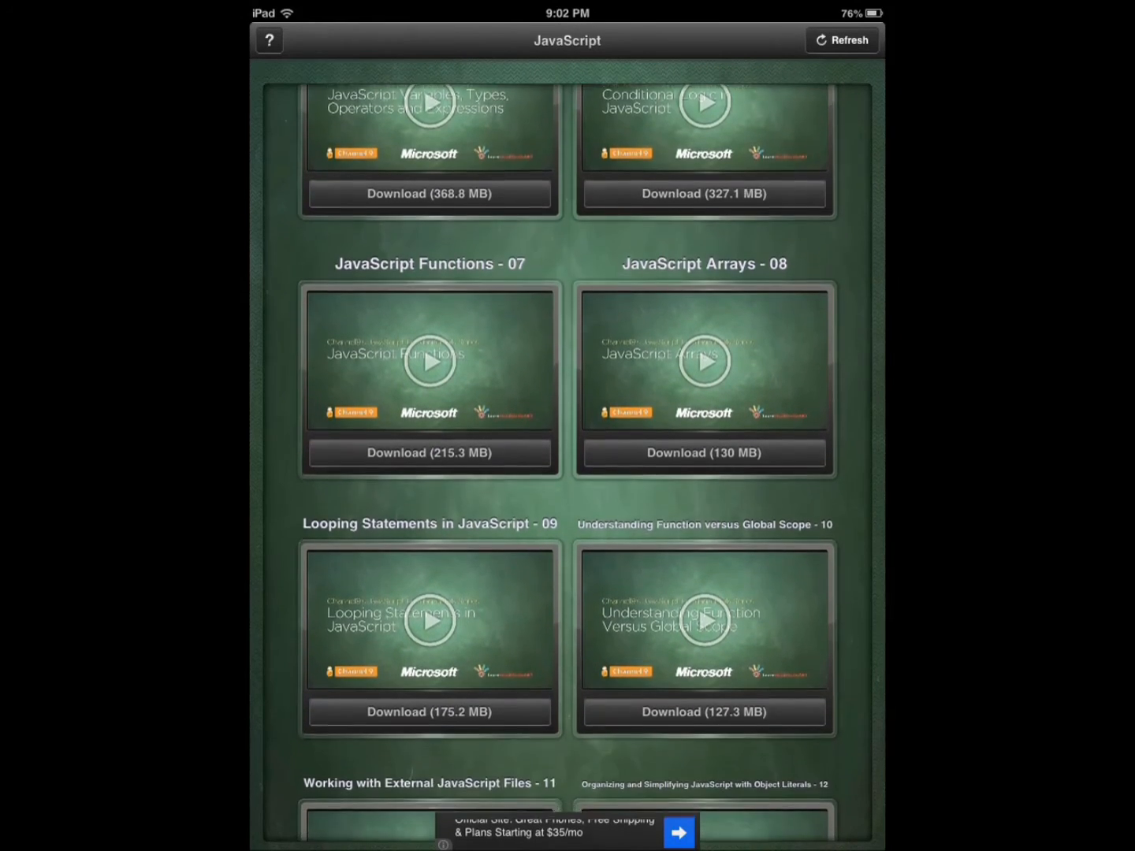
pyautogui.scroll(-3)
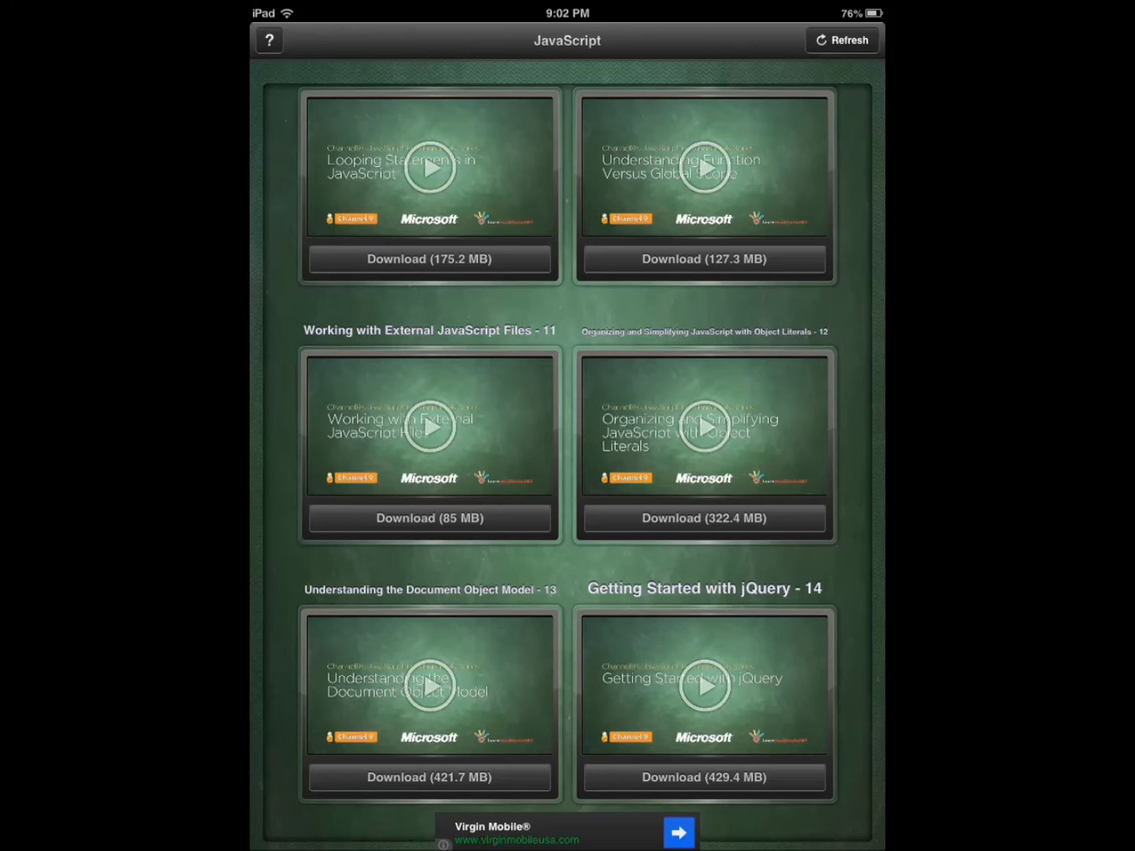
pyautogui.scroll(-3)
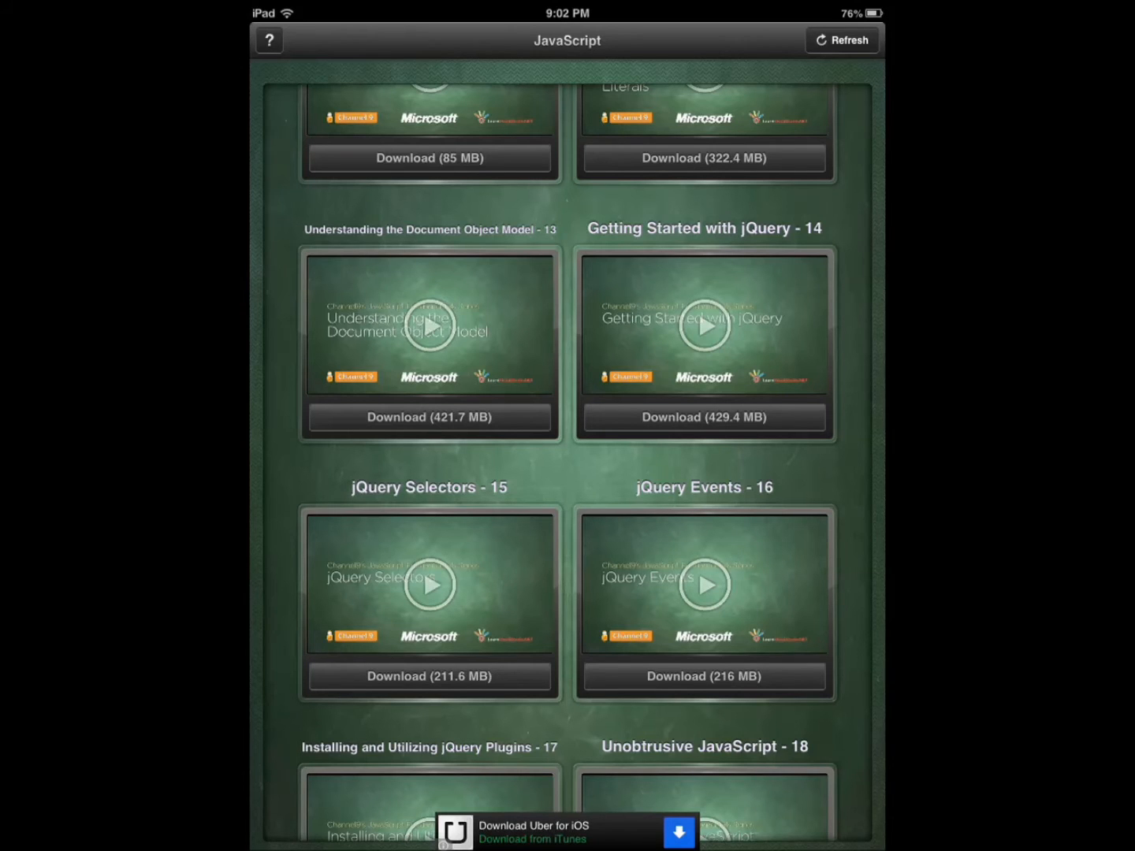
pyautogui.scroll(-3)
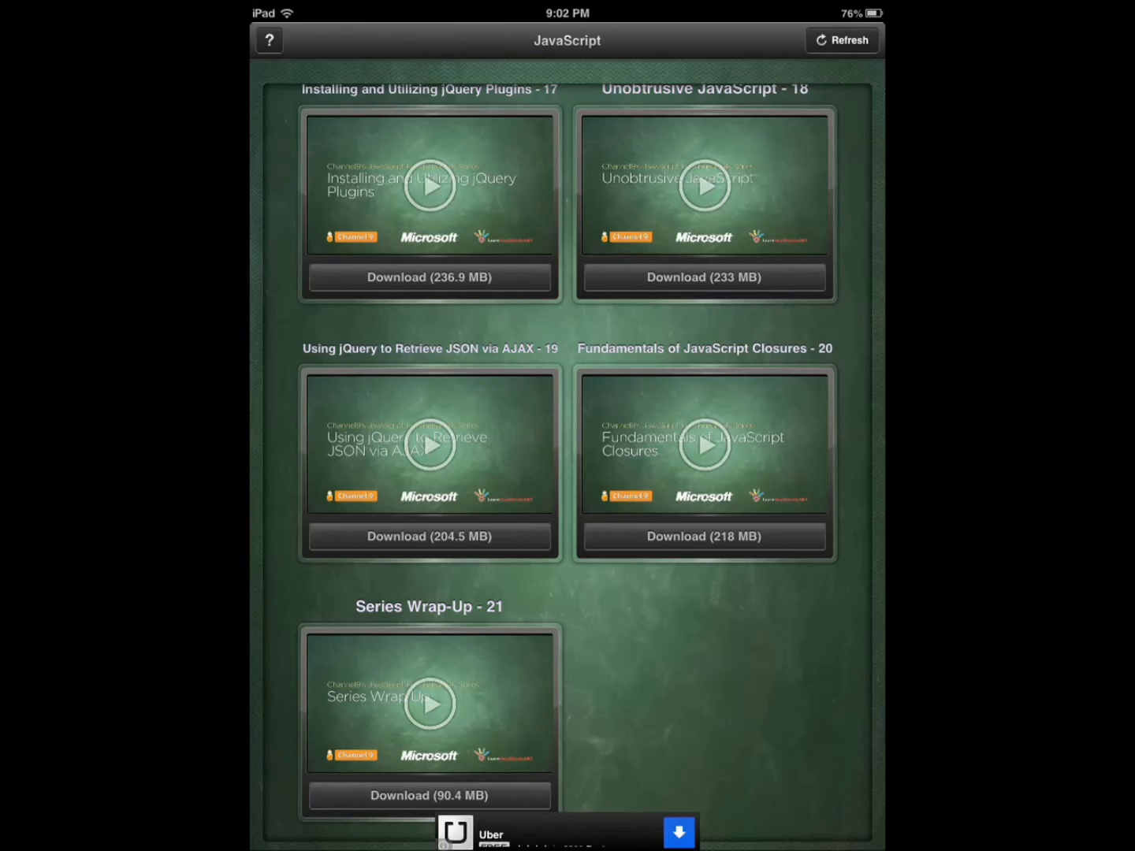
pyautogui.press('home')
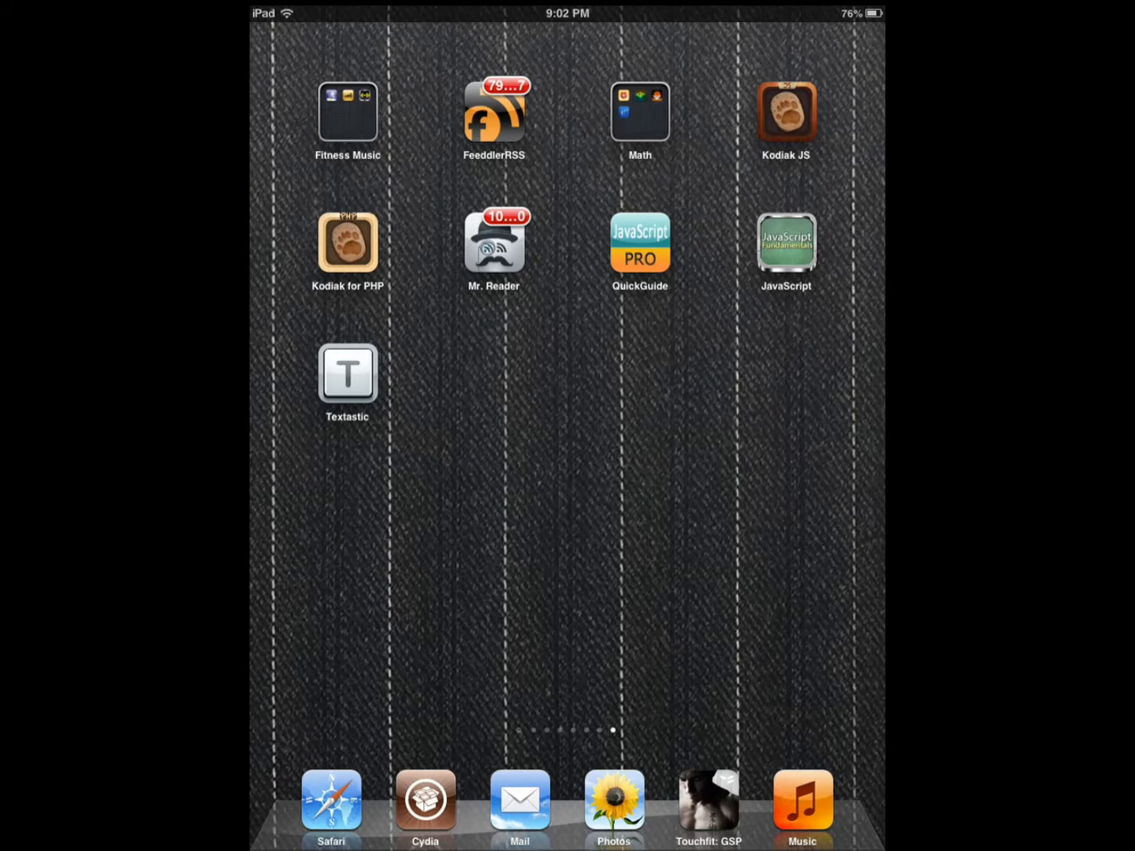
# Launch JavaScript QuickGuide PRO and scroll the Looping page into the while statement section
pyautogui.click(786, 242)
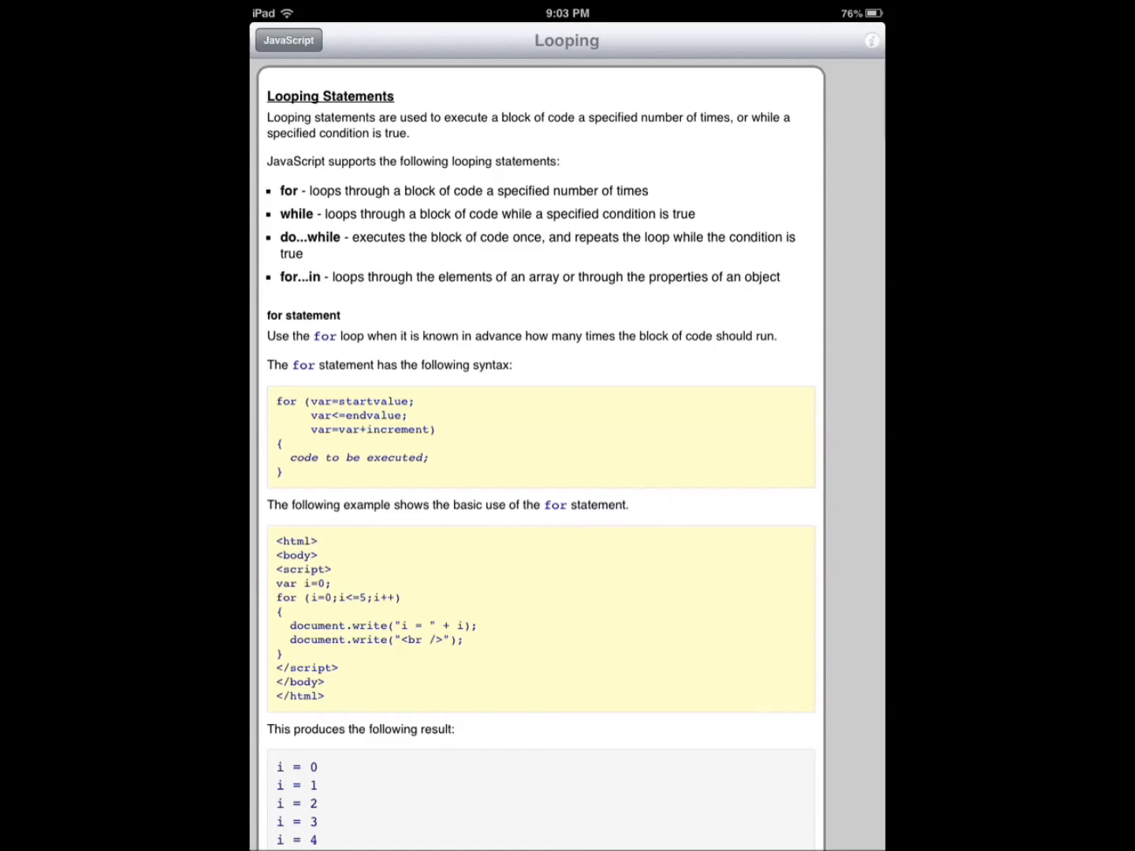
pyautogui.scroll(-3)
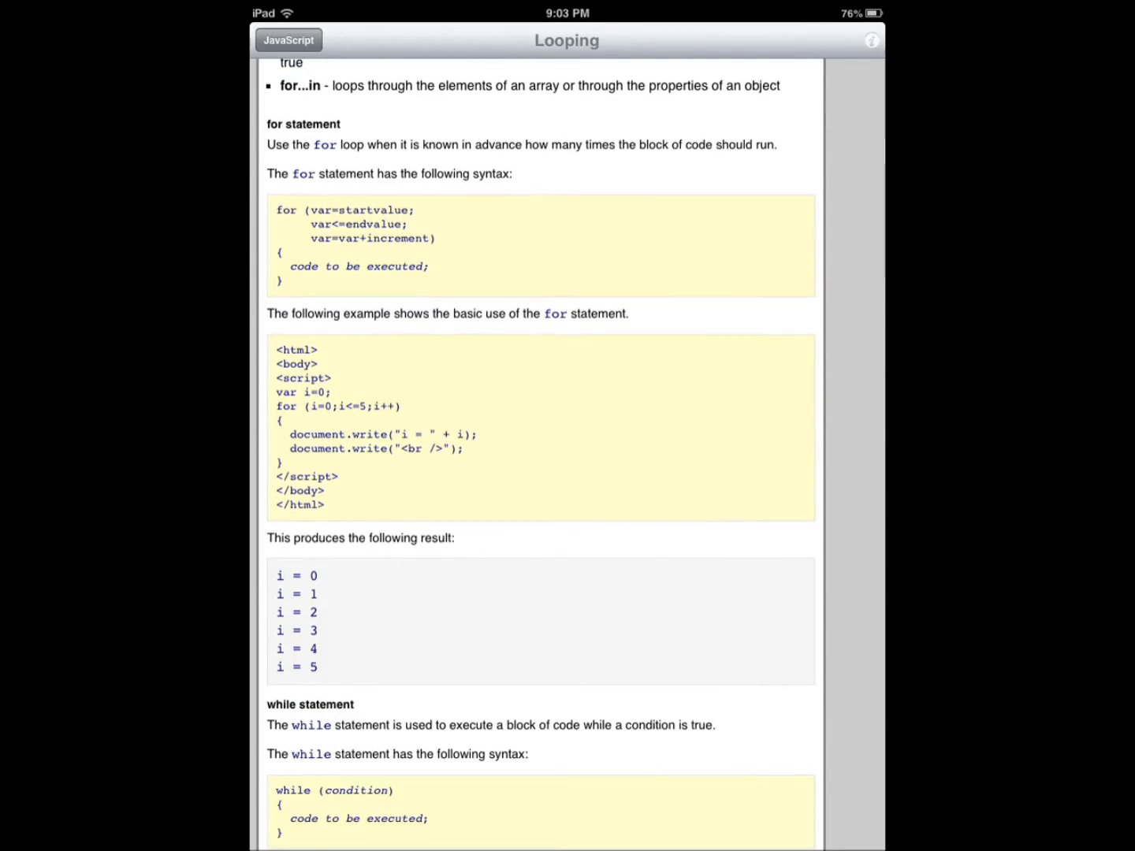
pyautogui.scroll(-3)
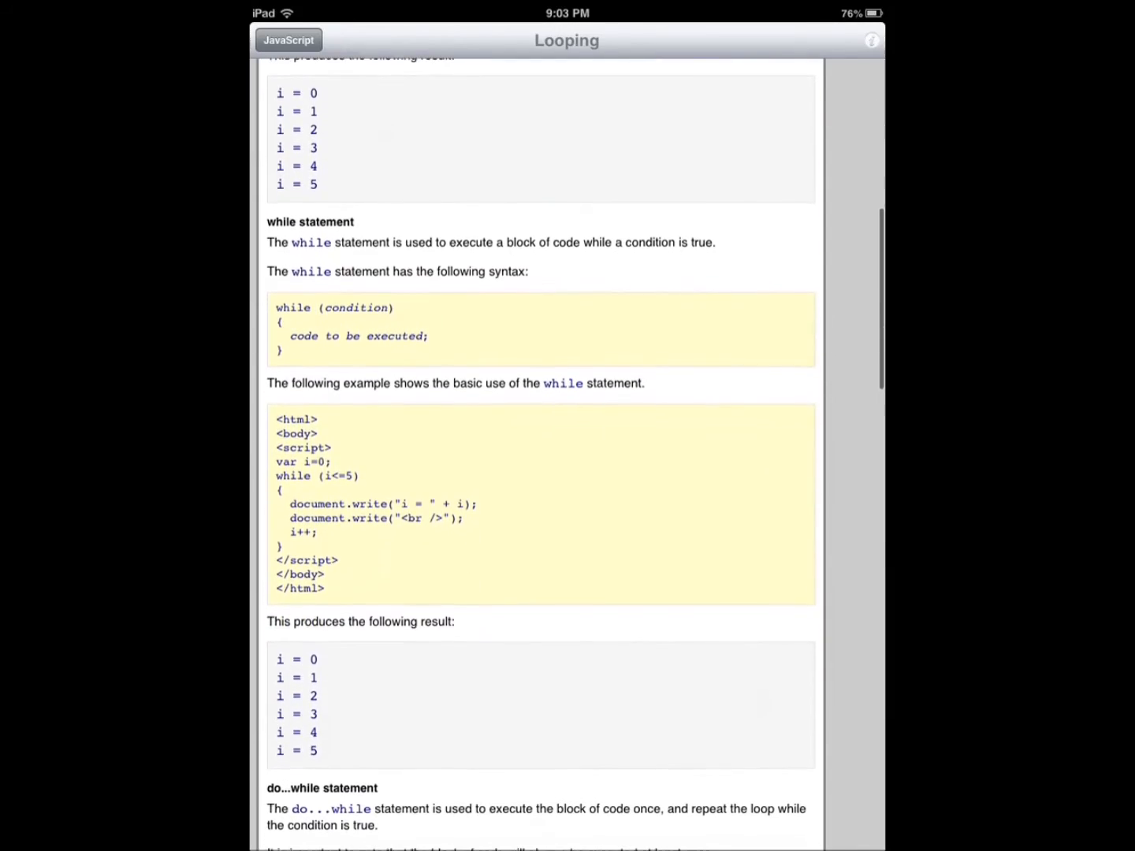
# Browse the JavaScript topic list to the Object (Array) length entry
pyautogui.click(288, 40)
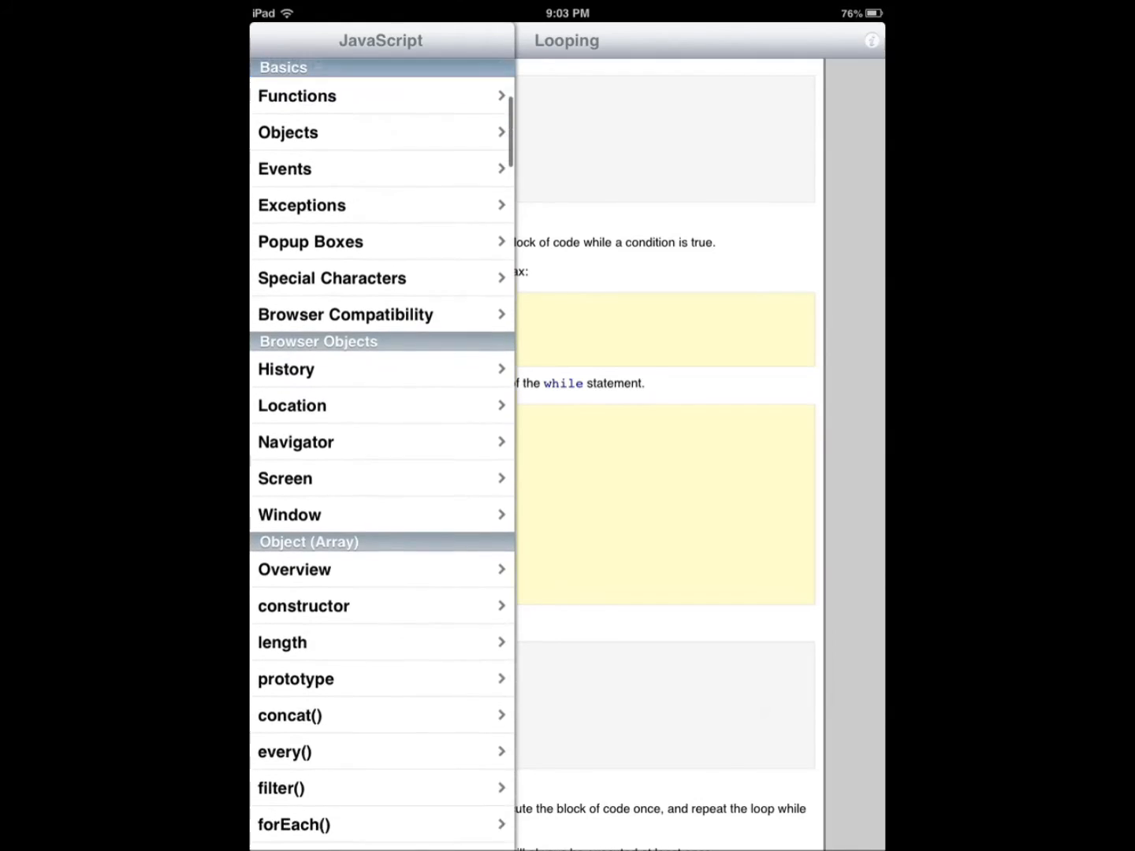
pyautogui.scroll(-3)
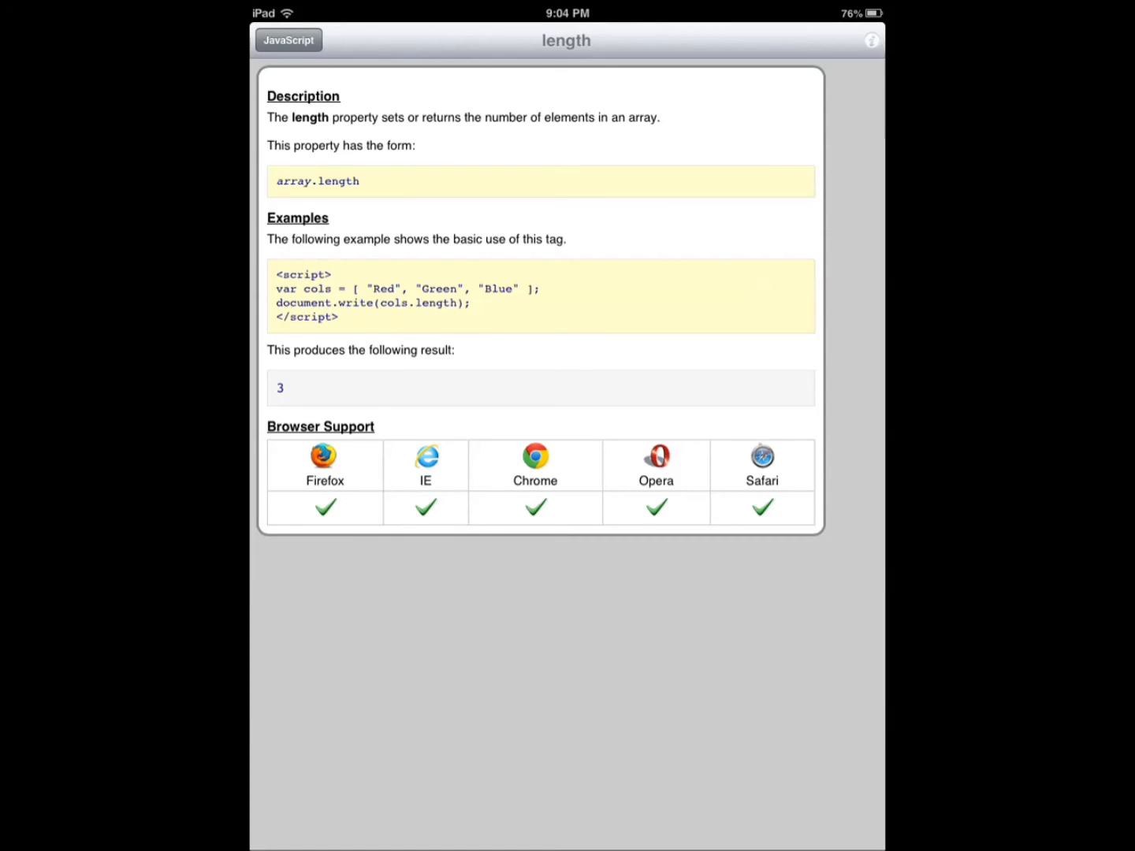
# View the Array slice() reference in QuickGuide, then return to the home screen
pyautogui.click(287, 40)
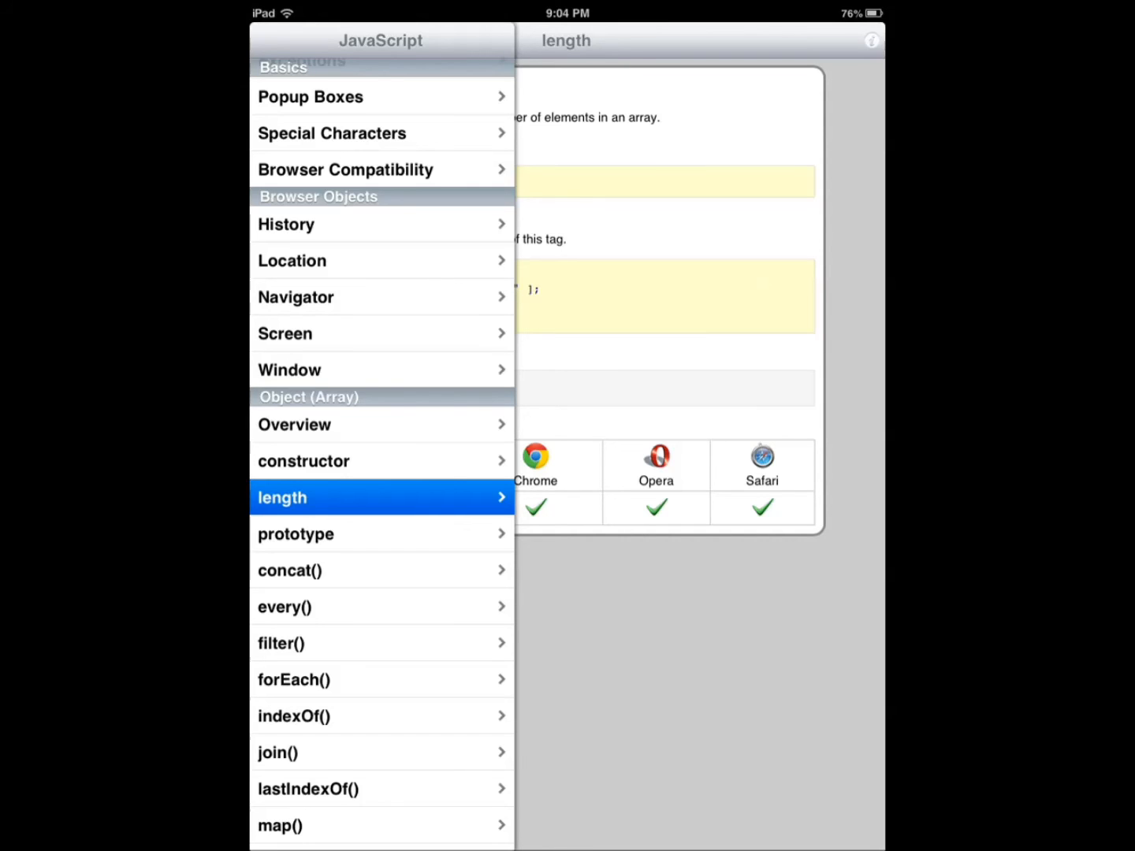
pyautogui.scroll(-3)
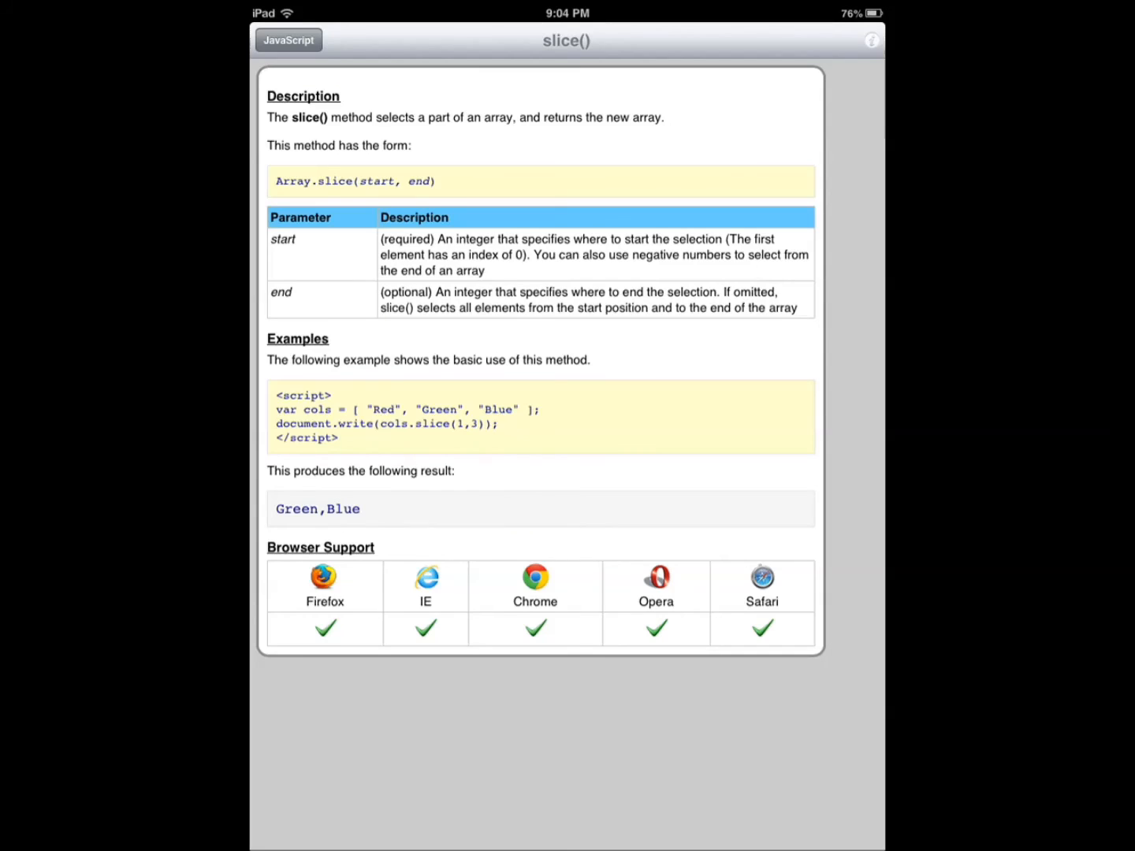
pyautogui.press('home')
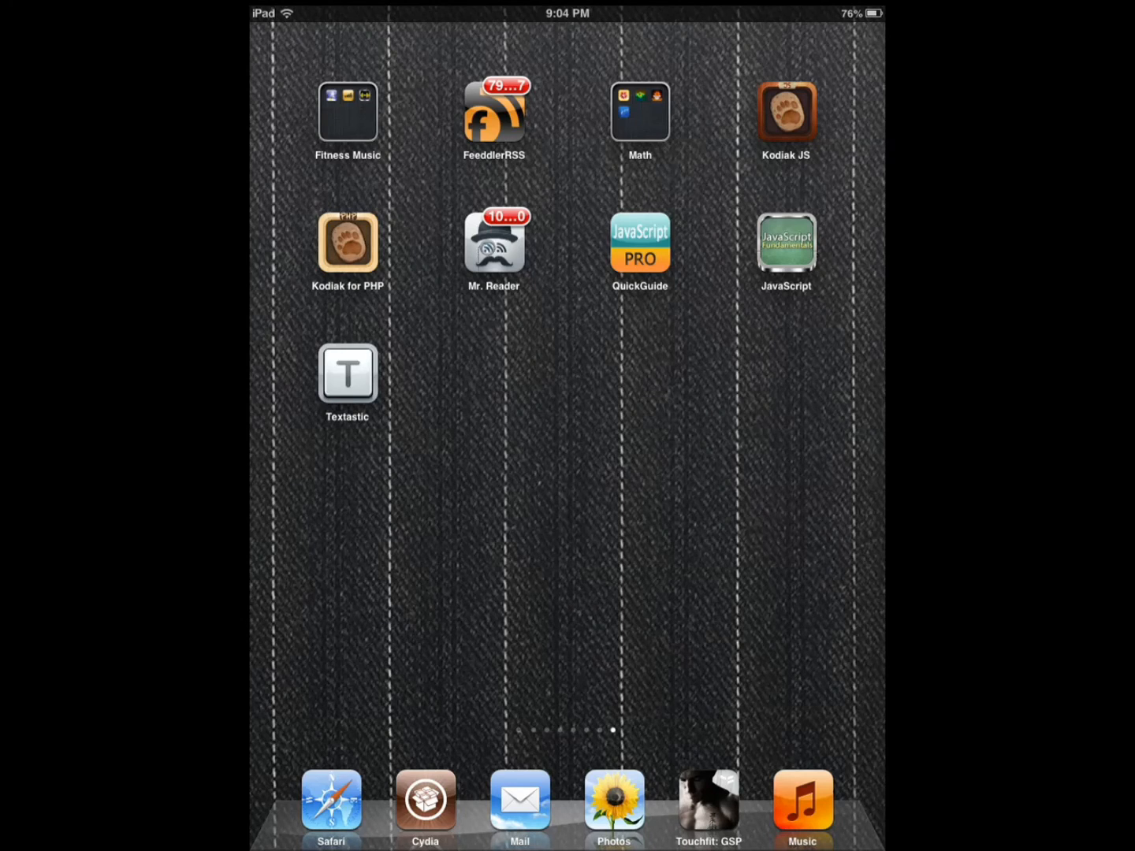
# Relaunch Kodiak JS and scroll its examples folder of HTML files
pyautogui.click(347, 374)
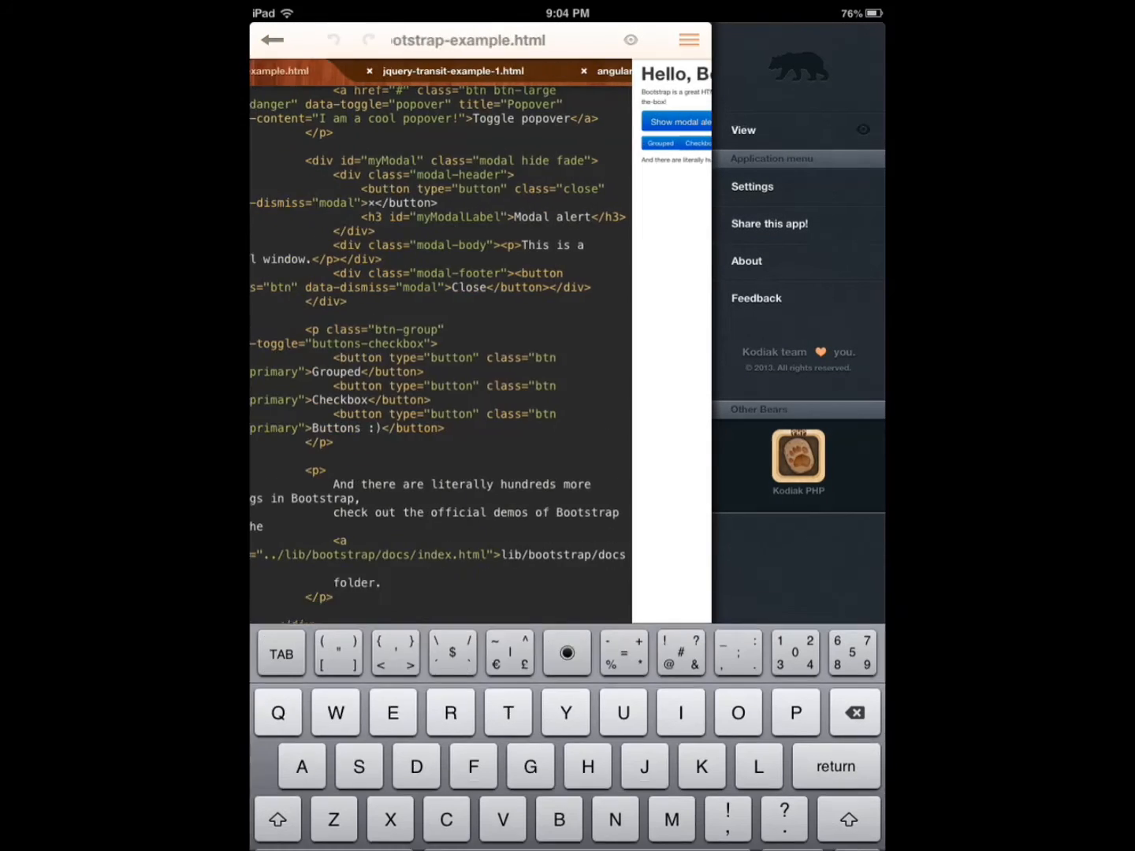
pyautogui.scroll(-3)
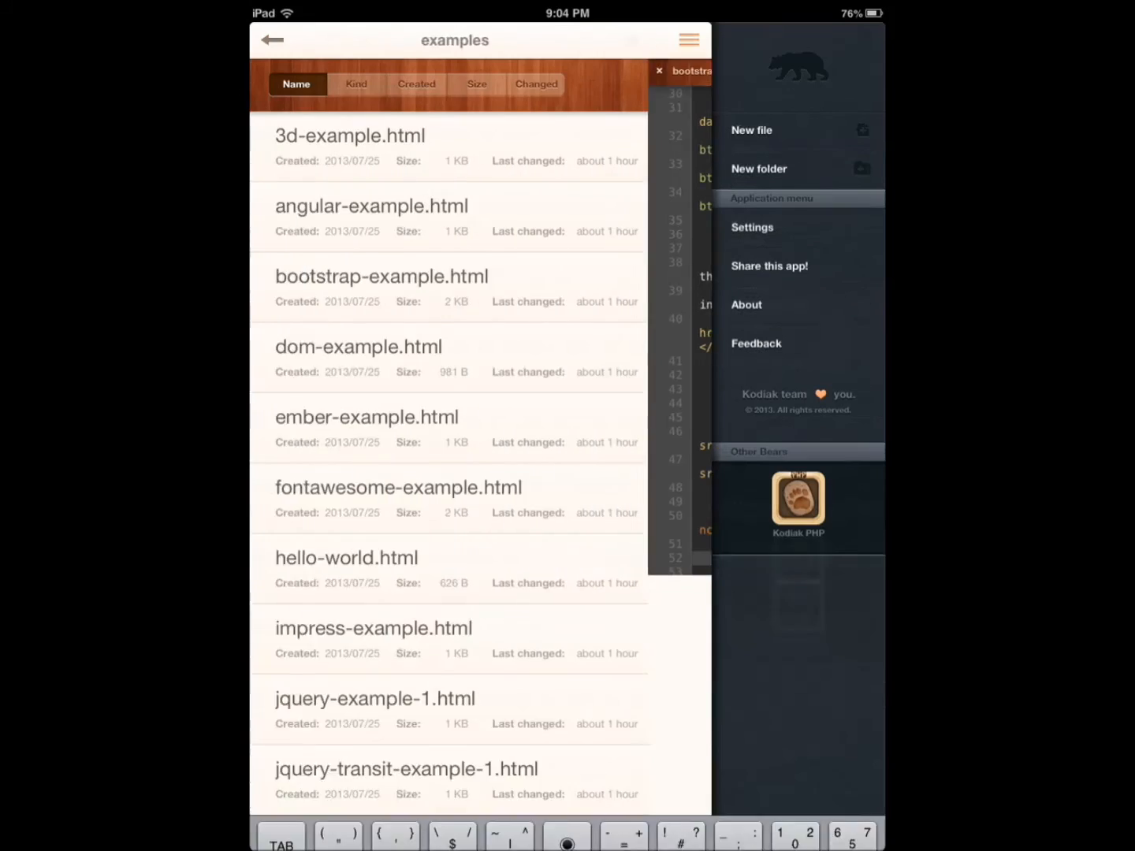
pyautogui.scroll(-3)
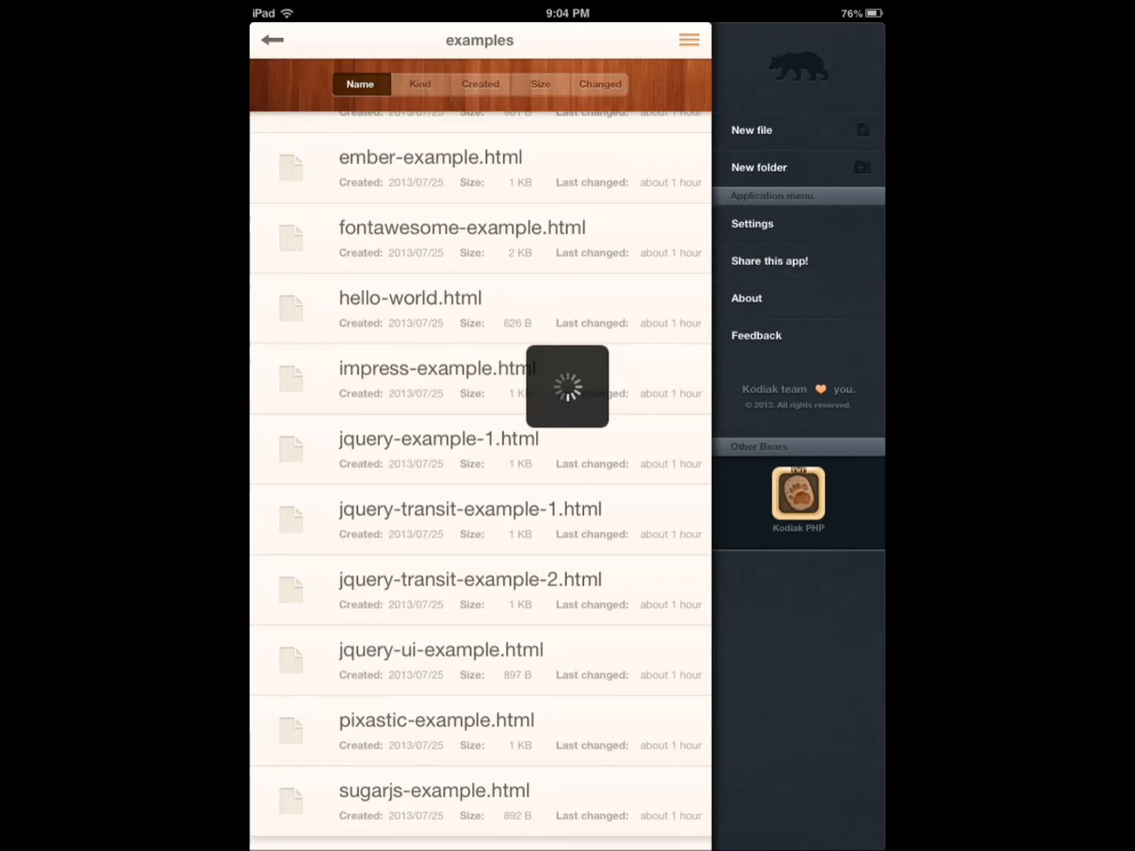
# Run the rotating-square animation in jquery-transit-example-1.html, then go to the home screen
pyautogui.click(469, 509)
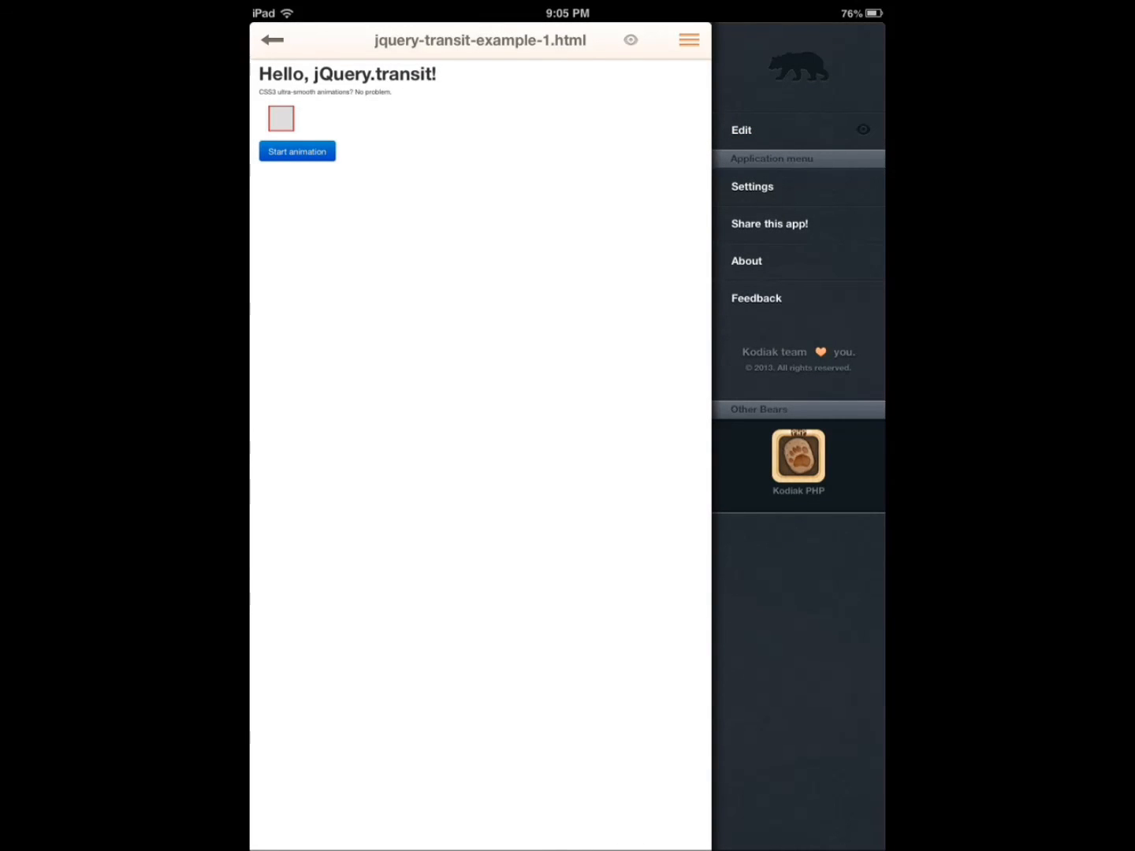
pyautogui.click(297, 151)
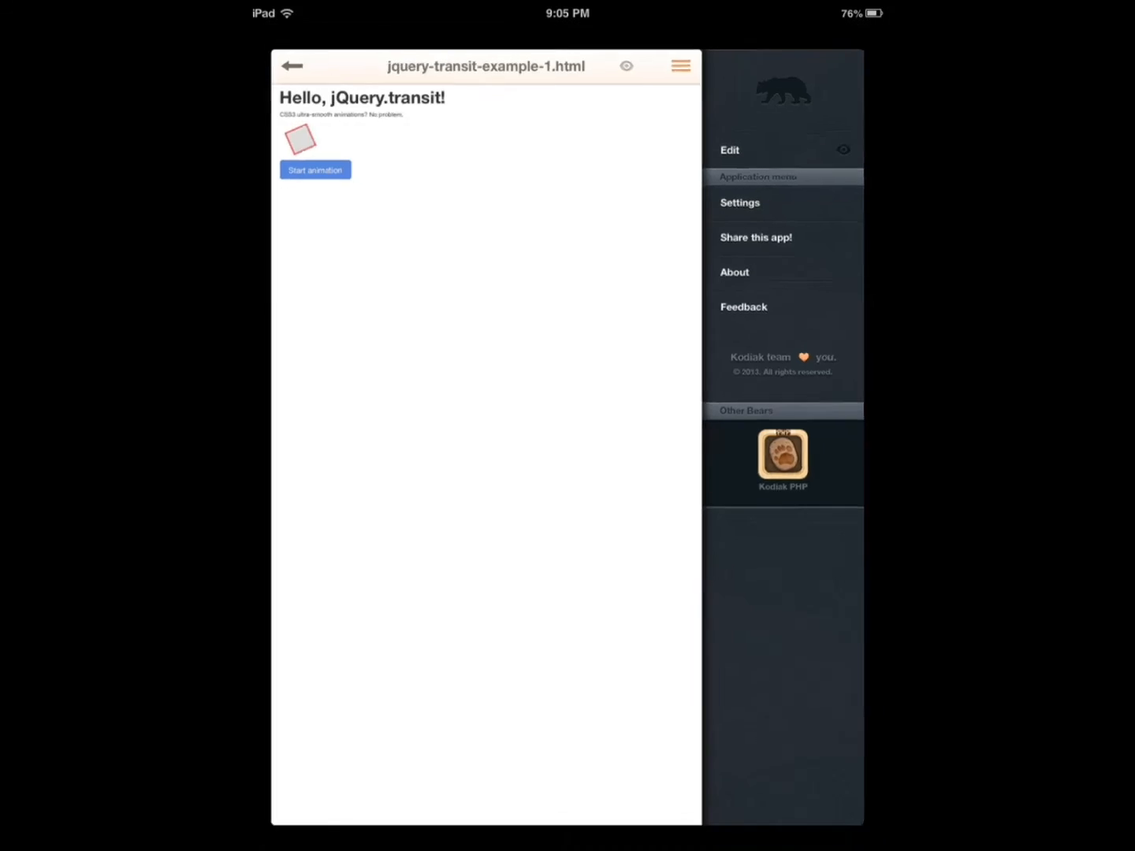
pyautogui.press('home')
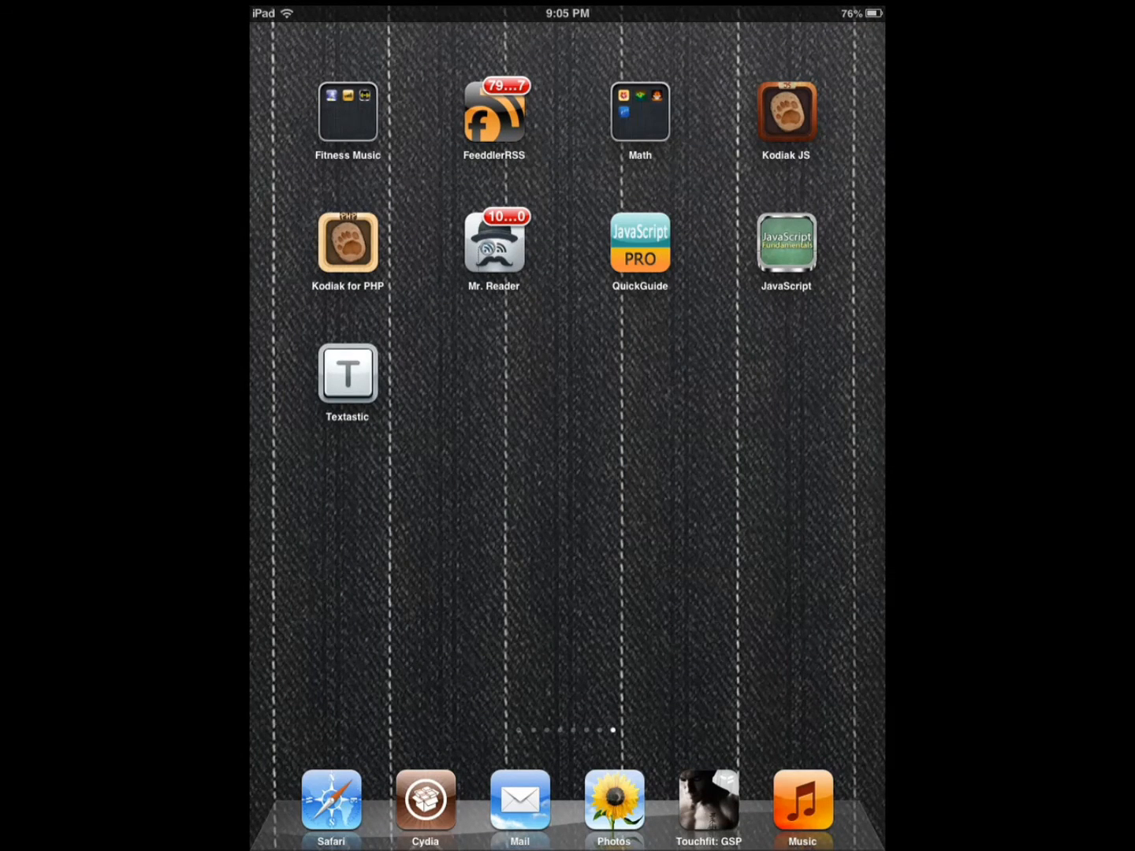